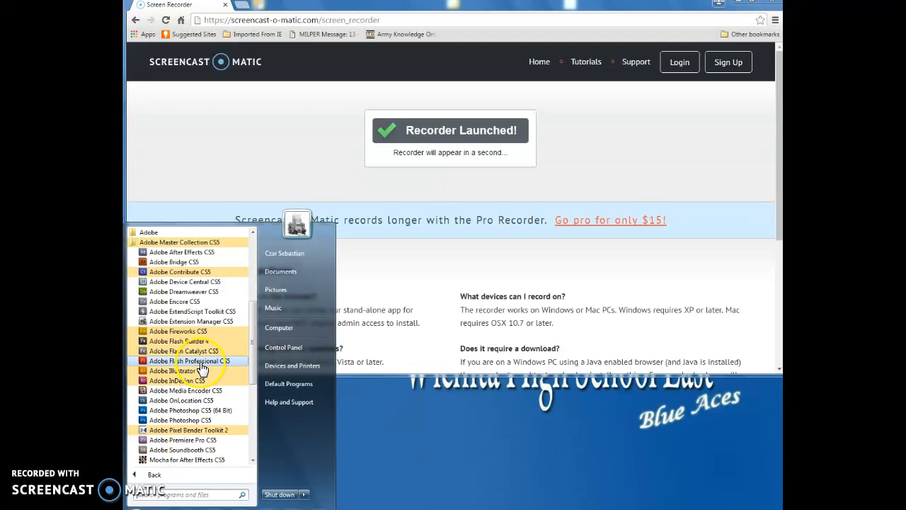
# Launch Adobe Flash Professional CS5 from the Adobe Master Collection CS5 Start menu folder
pyautogui.click(189, 361)
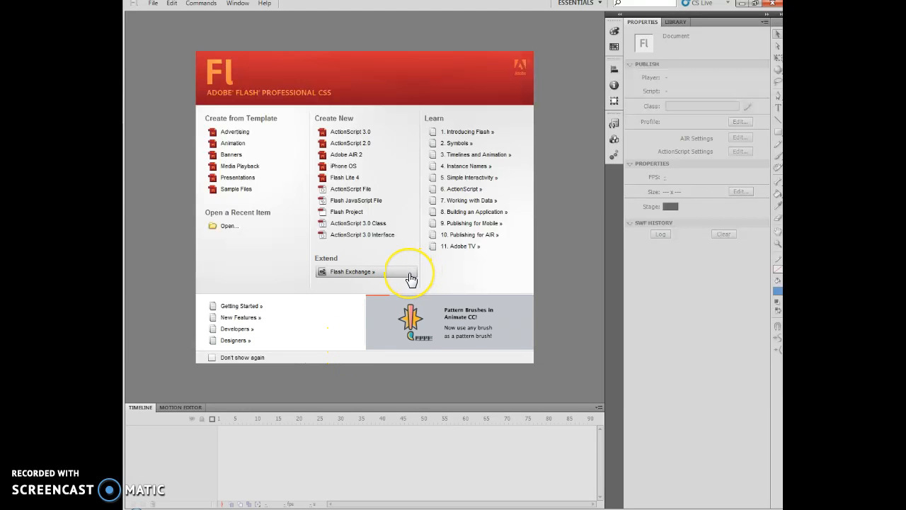
pyautogui.moveTo(368, 135)
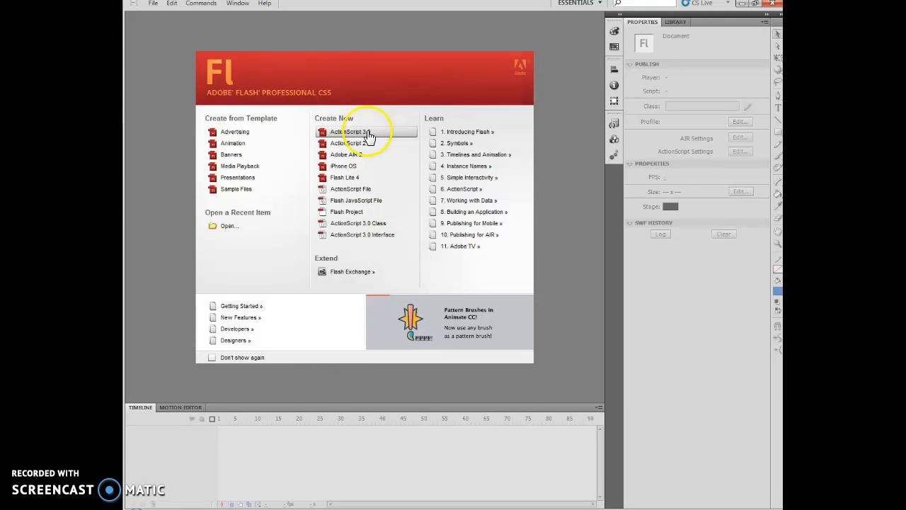
# Create a new ActionScript 3.0 document, Untitled-1, and check the Essentials workspace switcher
pyautogui.click(365, 131)
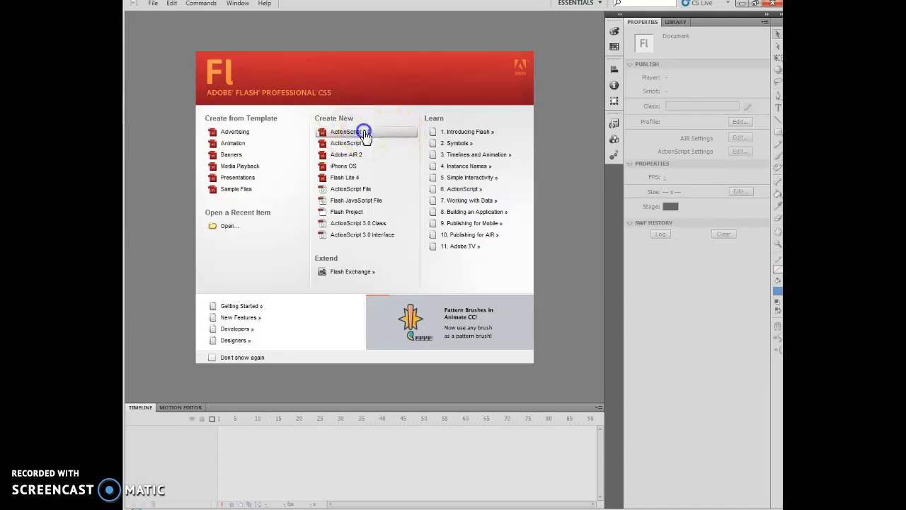
pyautogui.click(347, 131)
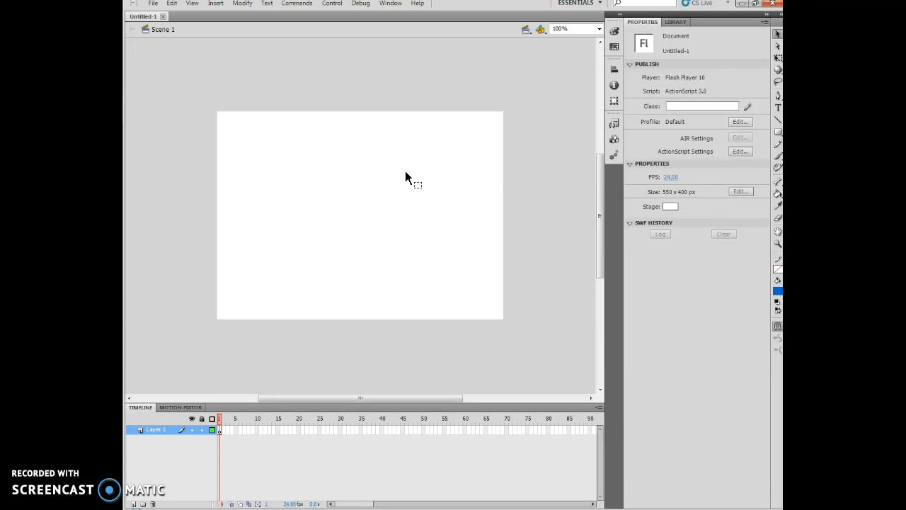
pyautogui.moveTo(397, 141); pyautogui.dragTo(432, 177)
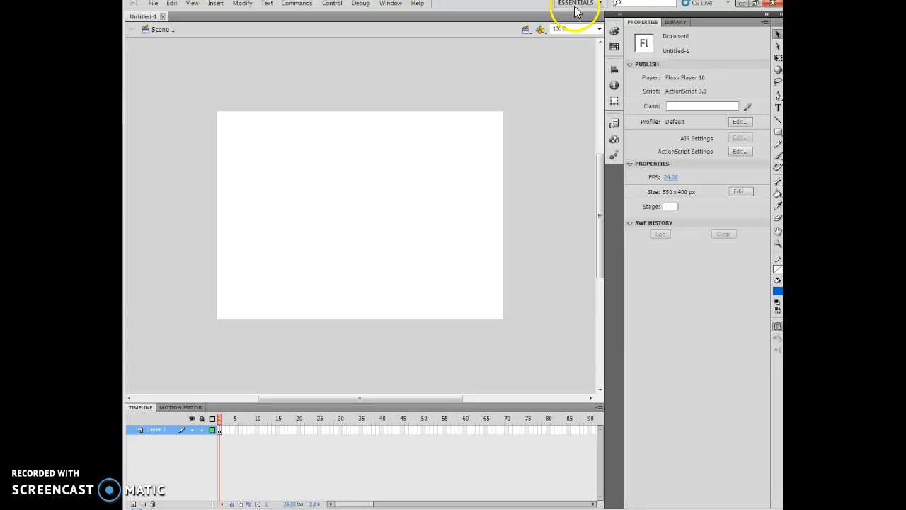
pyautogui.click(601, 4)
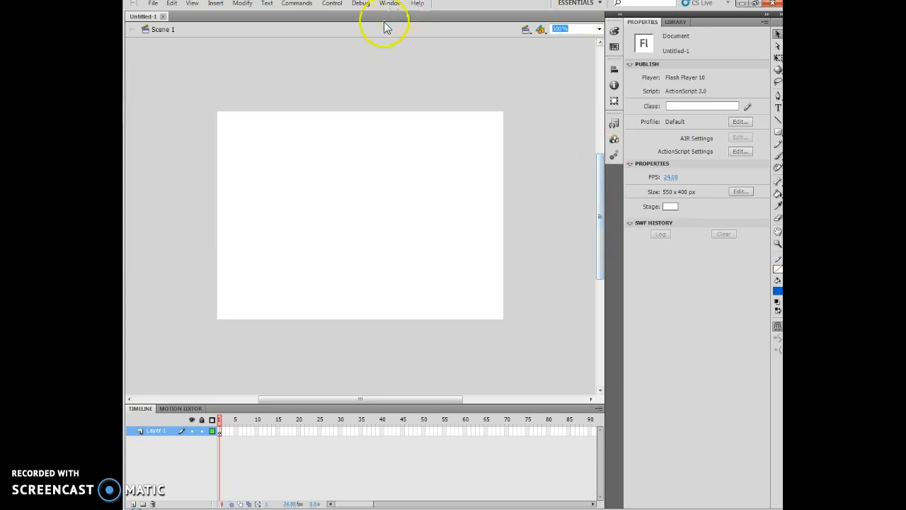
# Hide all panels, then bring back only the Timeline
pyautogui.click(389, 4)
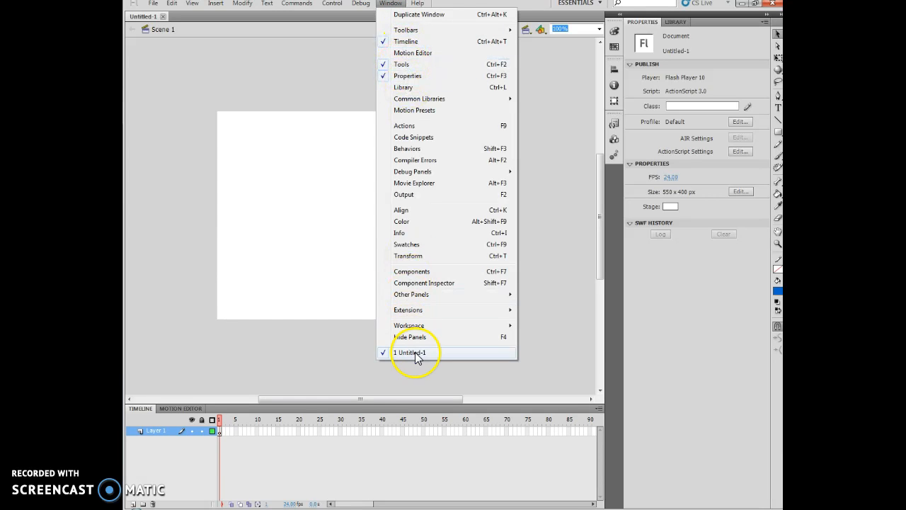
pyautogui.moveTo(287, 131)
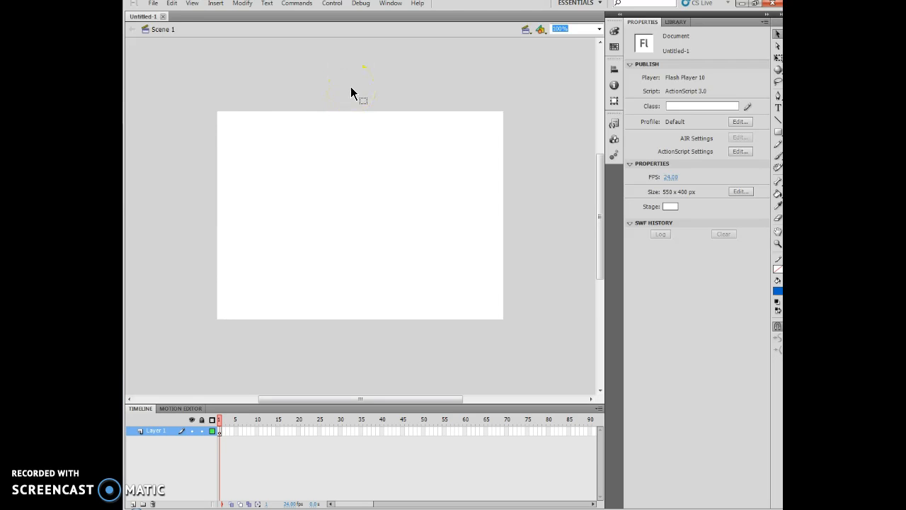
pyautogui.moveTo(334, 92)
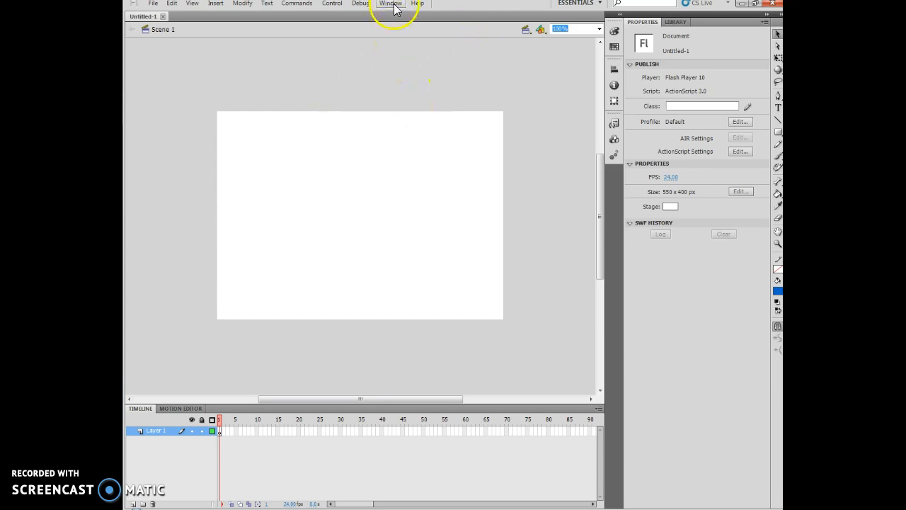
pyautogui.click(390, 4)
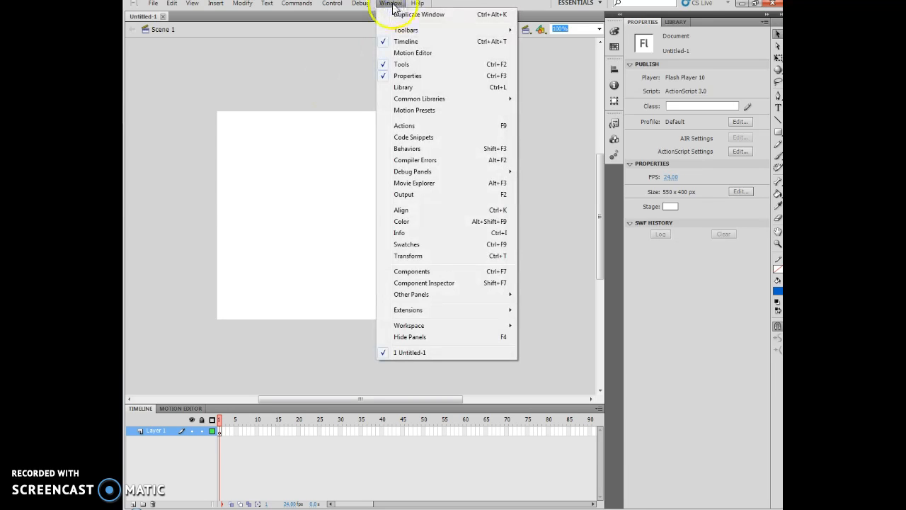
pyautogui.moveTo(416, 309)
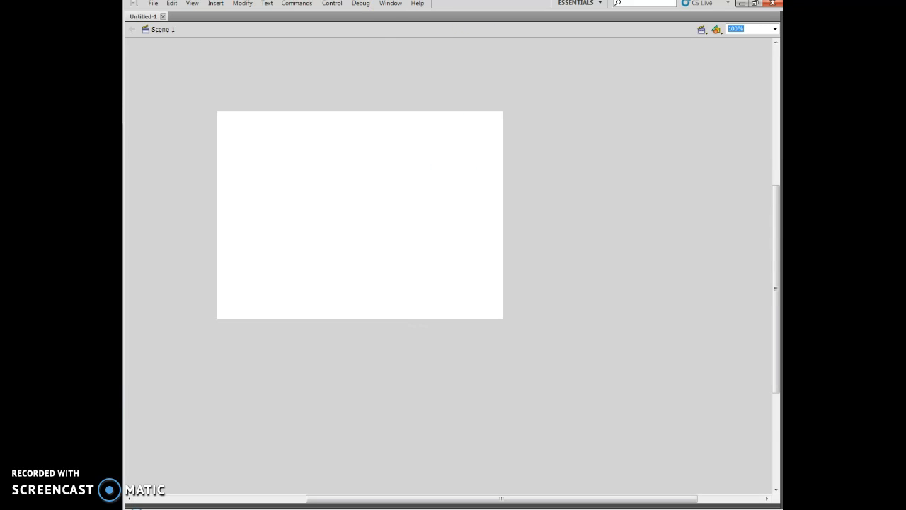
pyautogui.click(390, 3)
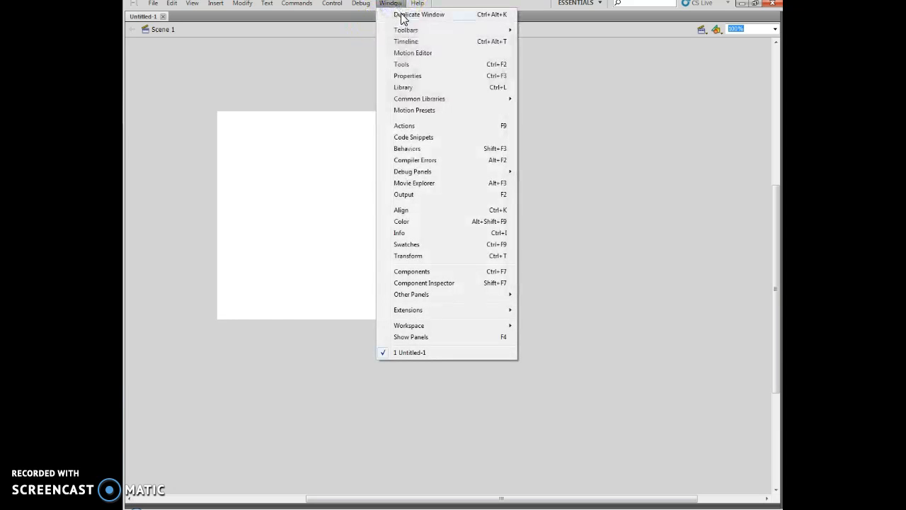
pyautogui.click(406, 41)
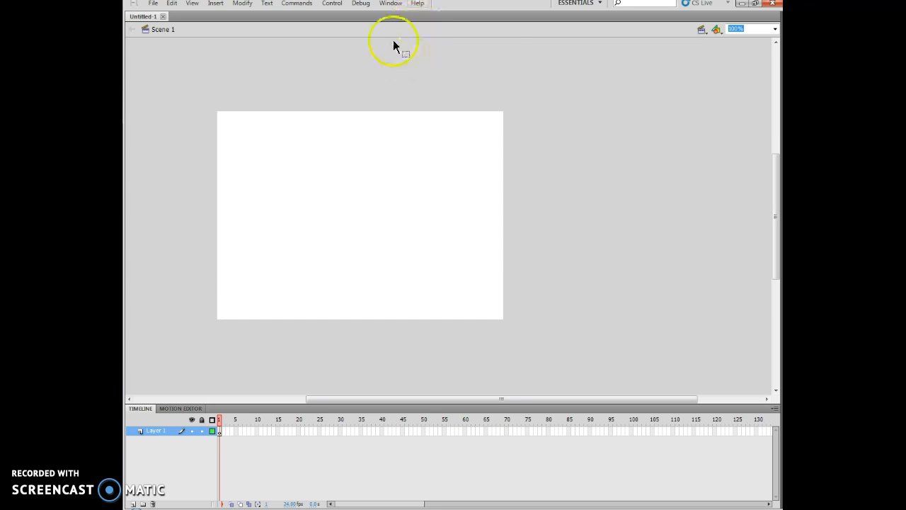
# Show the Tools panel again and open the empty Library panel
pyautogui.click(390, 4)
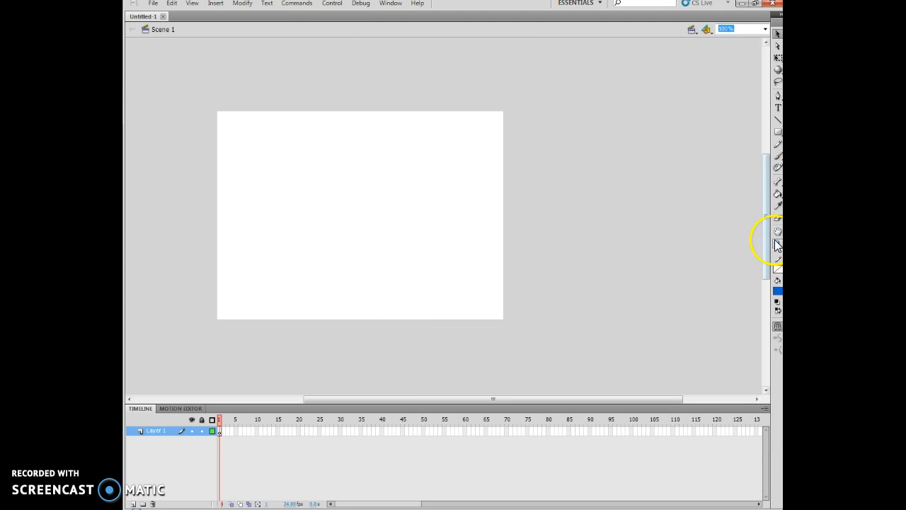
pyautogui.moveTo(778, 235)
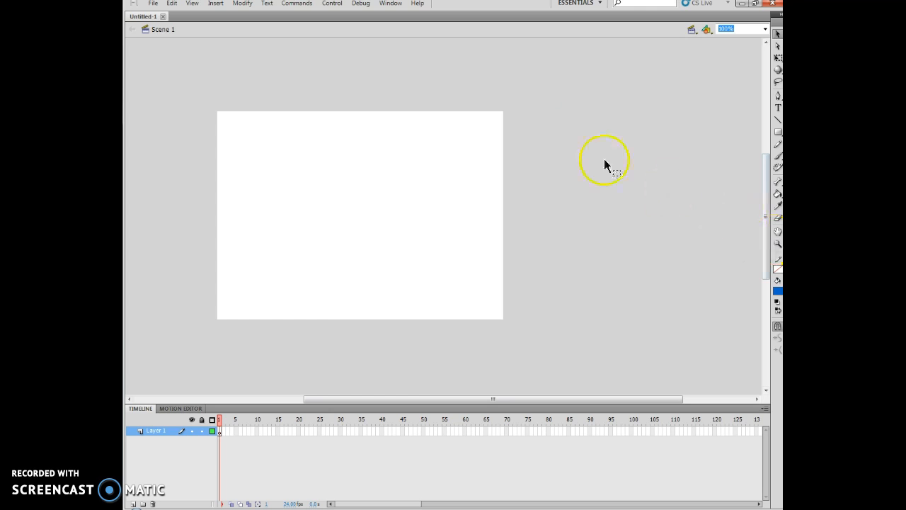
pyautogui.click(390, 4)
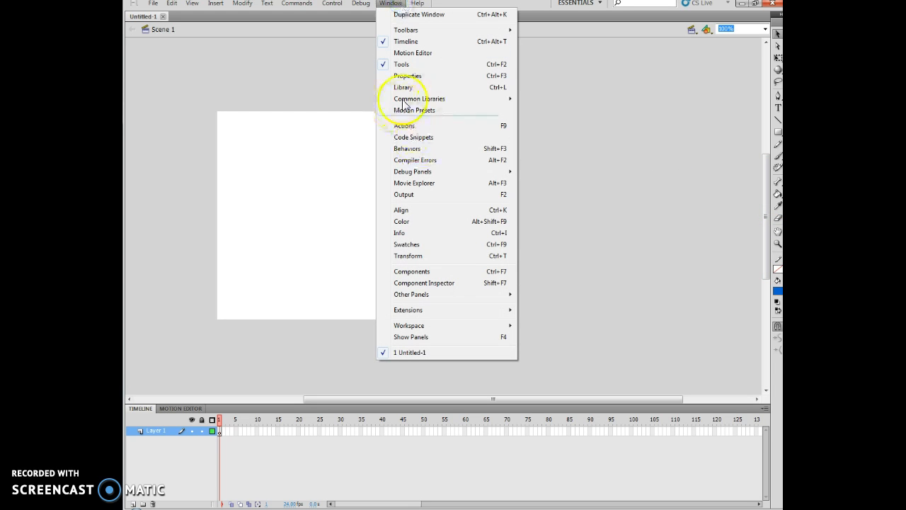
pyautogui.click(403, 87)
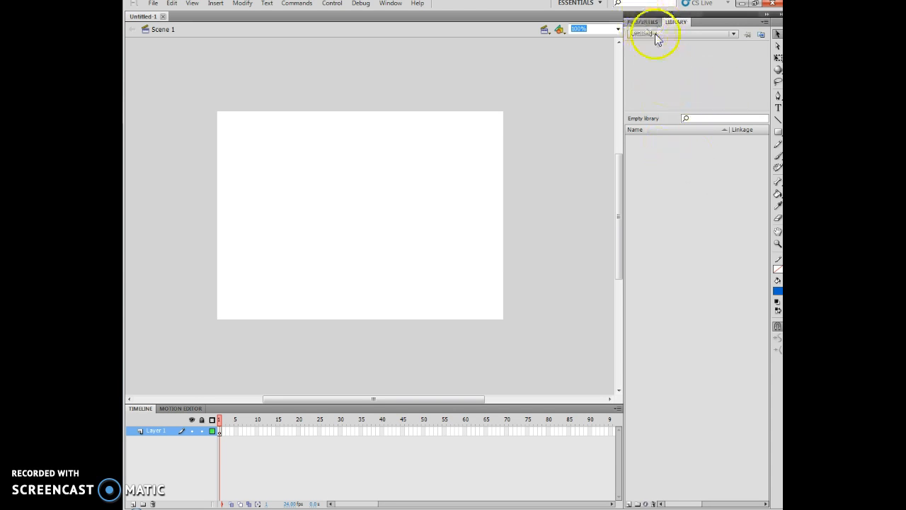
pyautogui.click(641, 22)
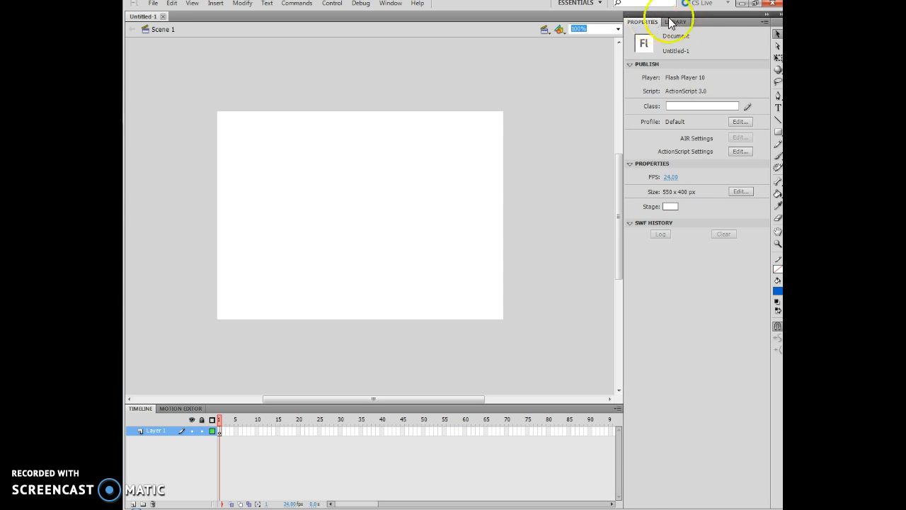
pyautogui.click(676, 22)
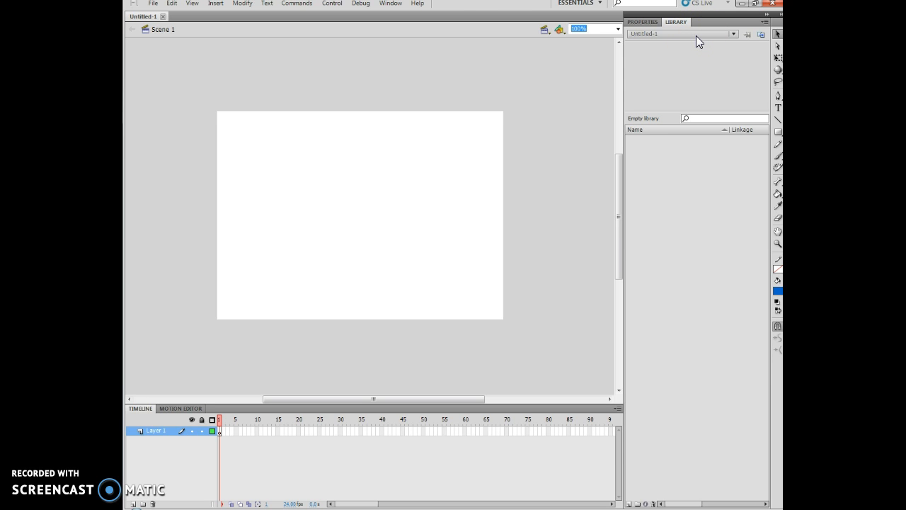
pyautogui.moveTo(768, 19)
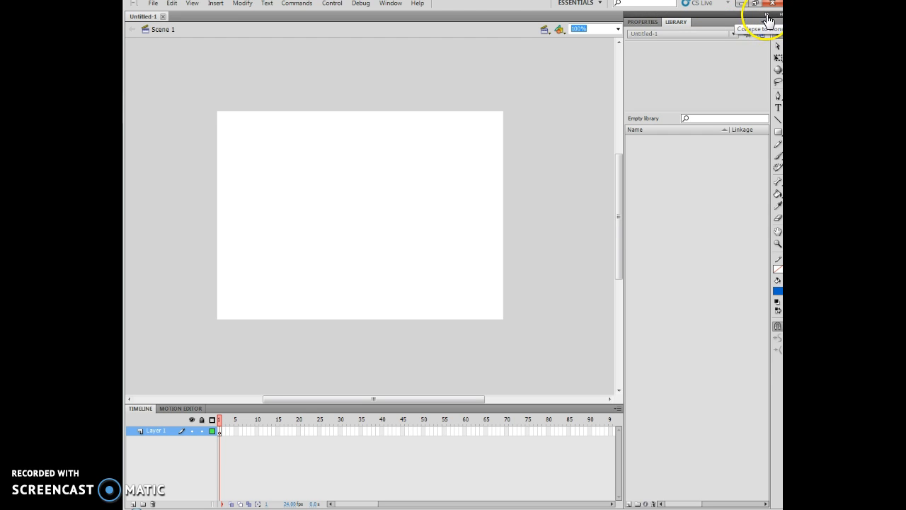
pyautogui.click(768, 17)
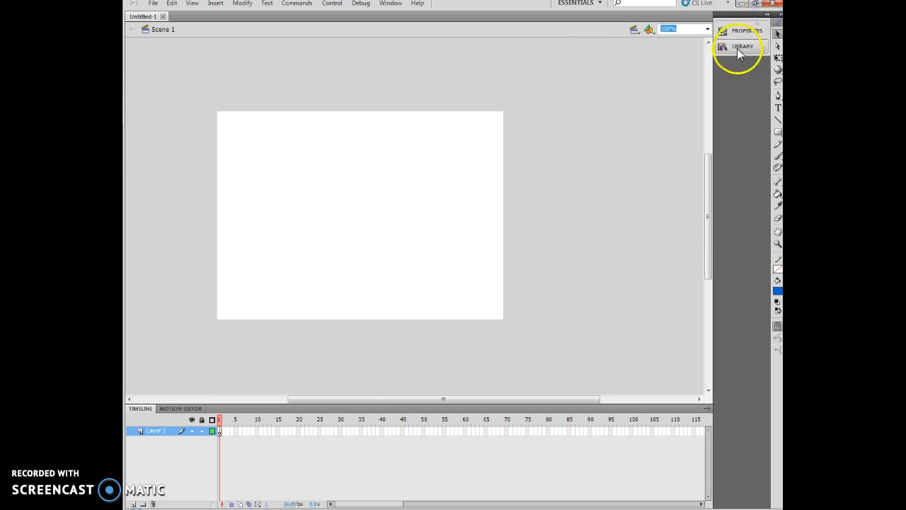
pyautogui.click(747, 31)
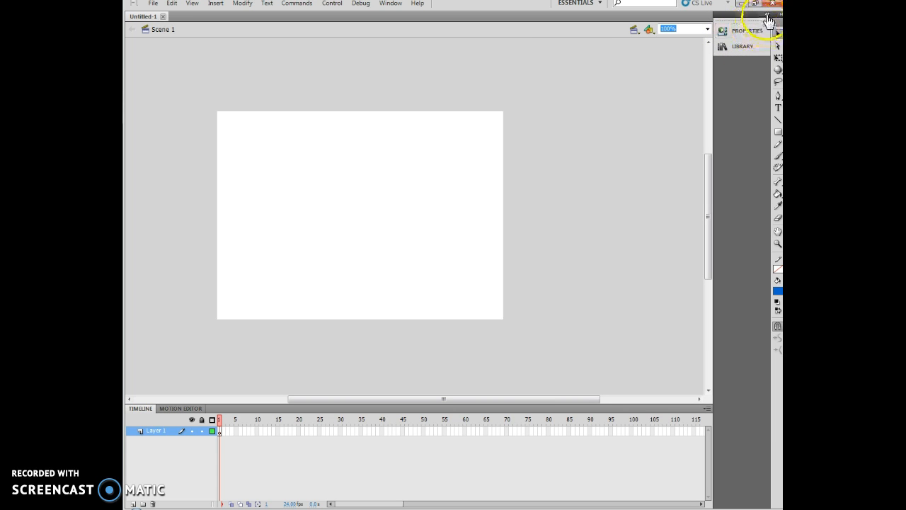
pyautogui.click(742, 46)
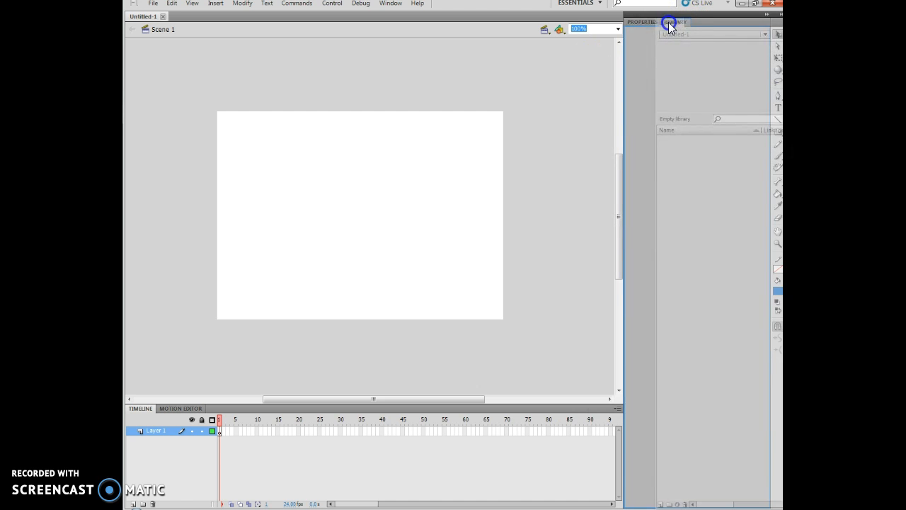
# Drag the collapsed Library icon over the stage and expand it as a floating panel
pyautogui.click(676, 22)
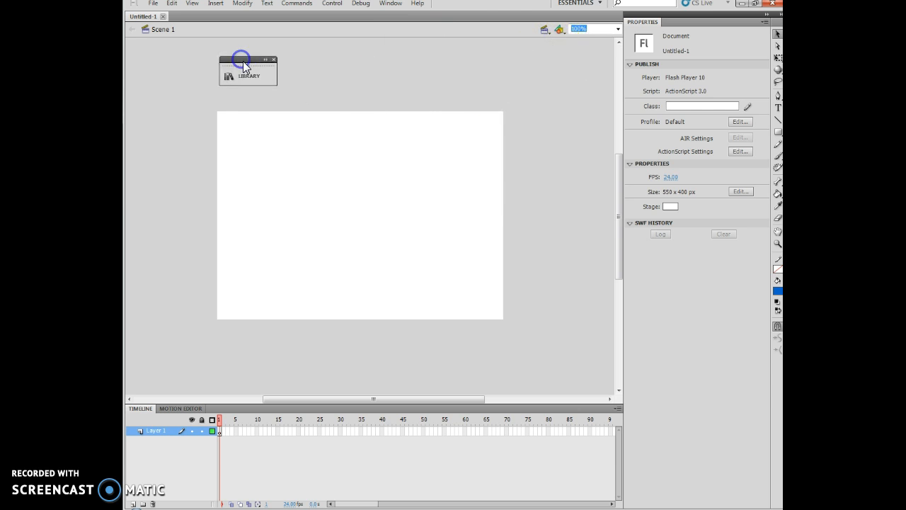
pyautogui.moveTo(248, 59); pyautogui.dragTo(501, 70)
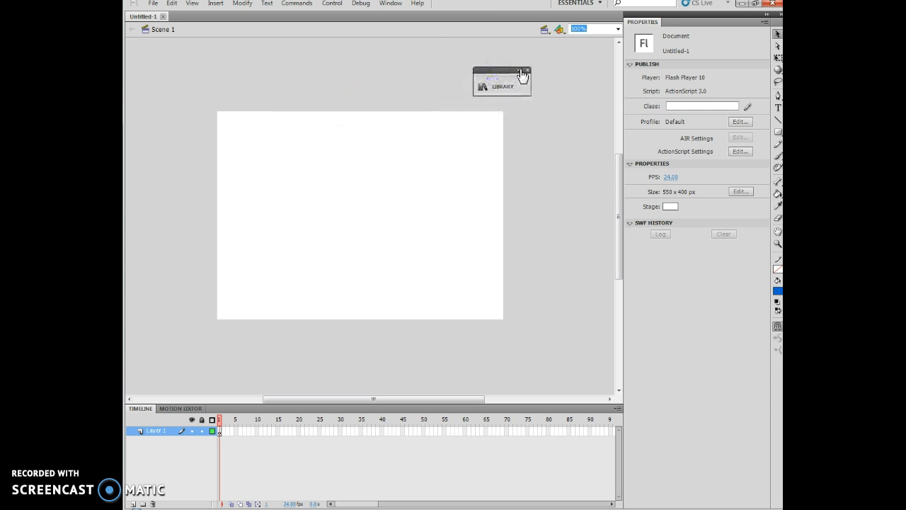
pyautogui.click(501, 76)
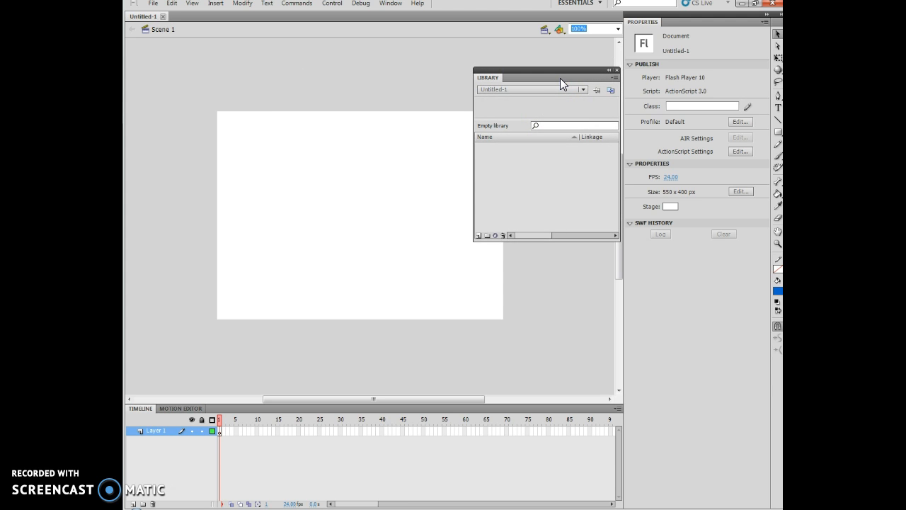
pyautogui.moveTo(551, 76)
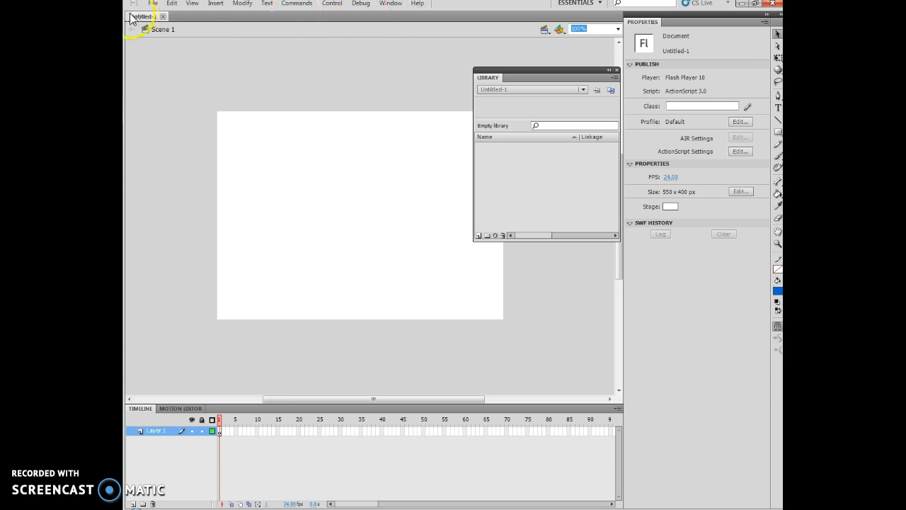
# Open the Color panel from the Window menu
pyautogui.click(192, 3)
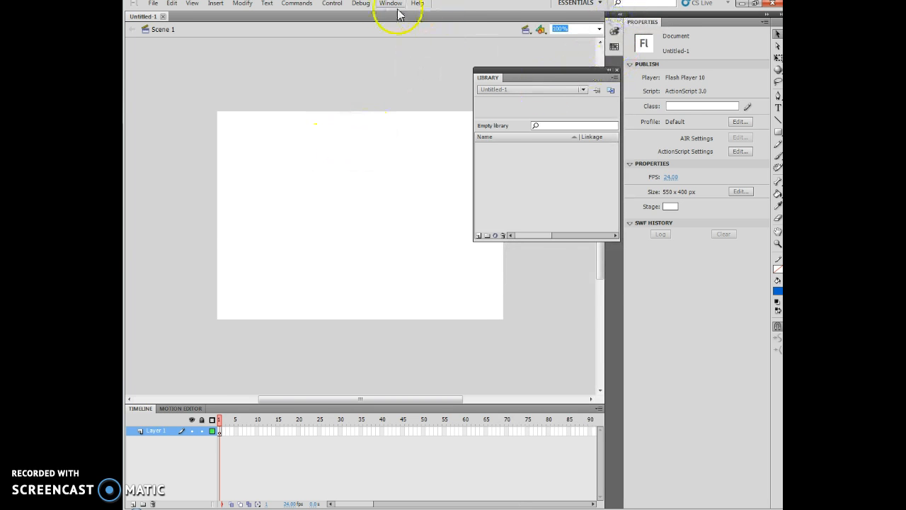
pyautogui.click(390, 4)
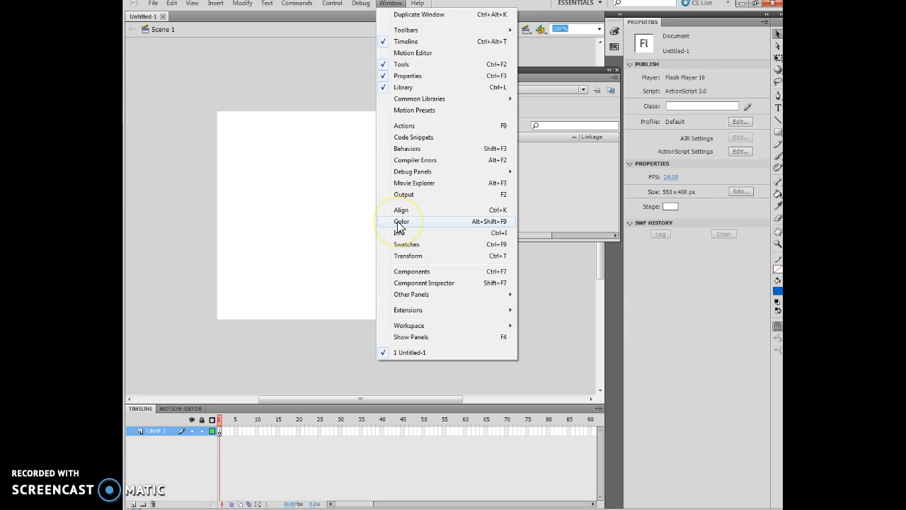
pyautogui.click(401, 222)
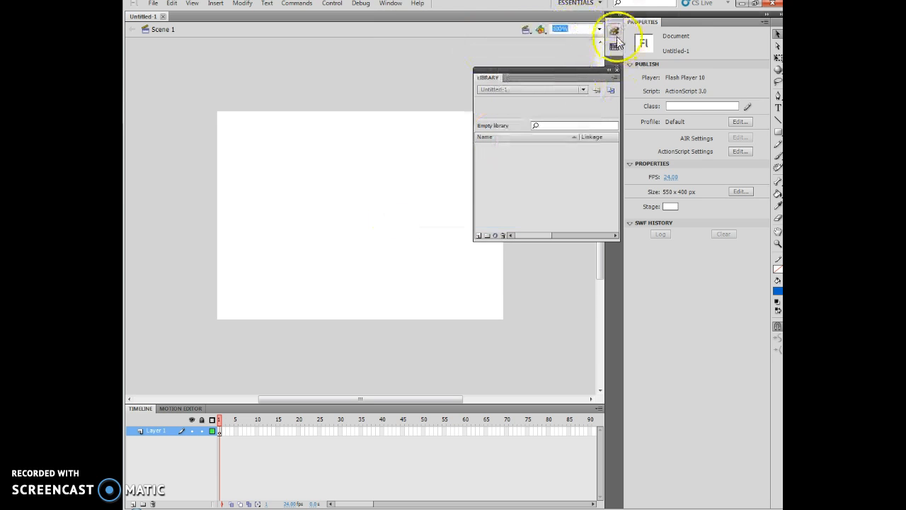
pyautogui.moveTo(615, 47)
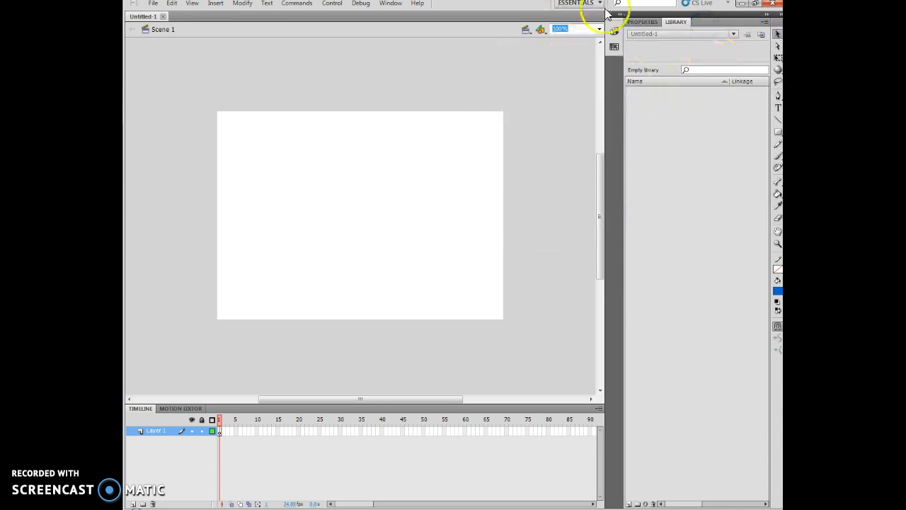
# Choose Reset 'Essentials' so Library regroups alongside Properties
pyautogui.click(600, 5)
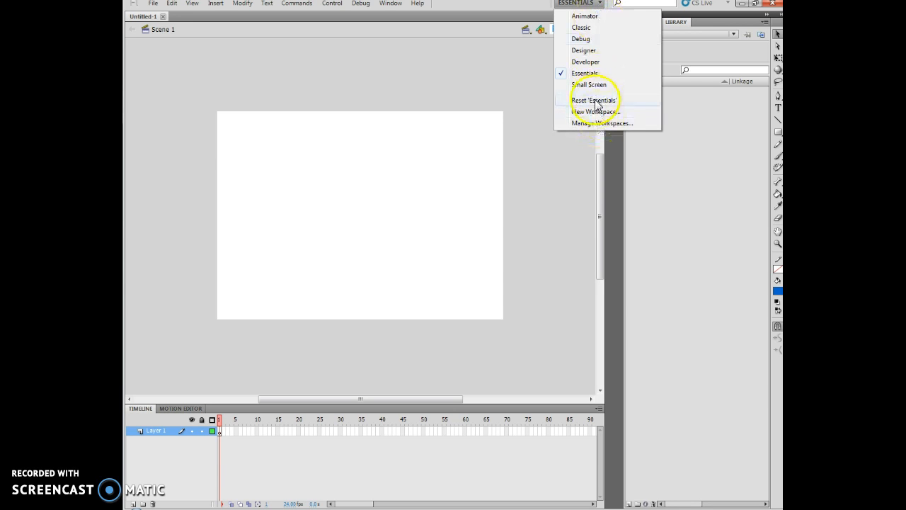
pyautogui.click(594, 99)
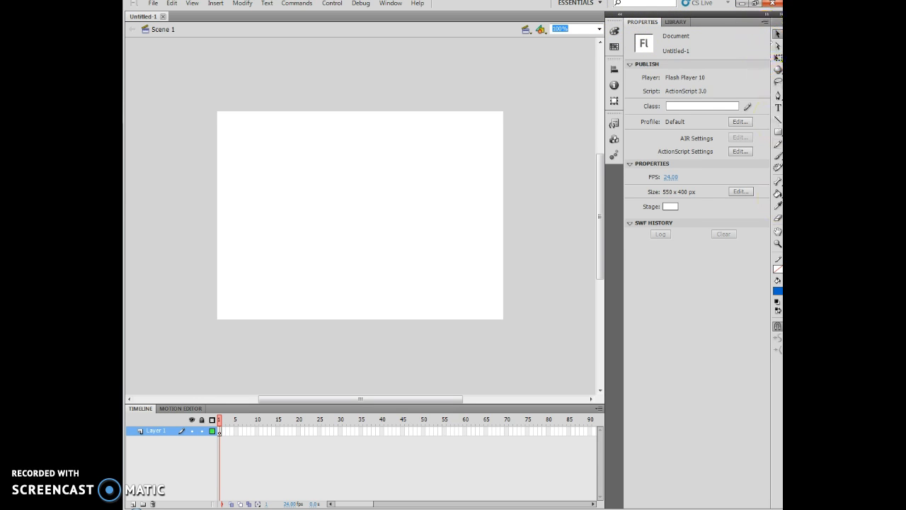
# Pan the stage with the Hand tool, then zoom out and back in
pyautogui.click(777, 232)
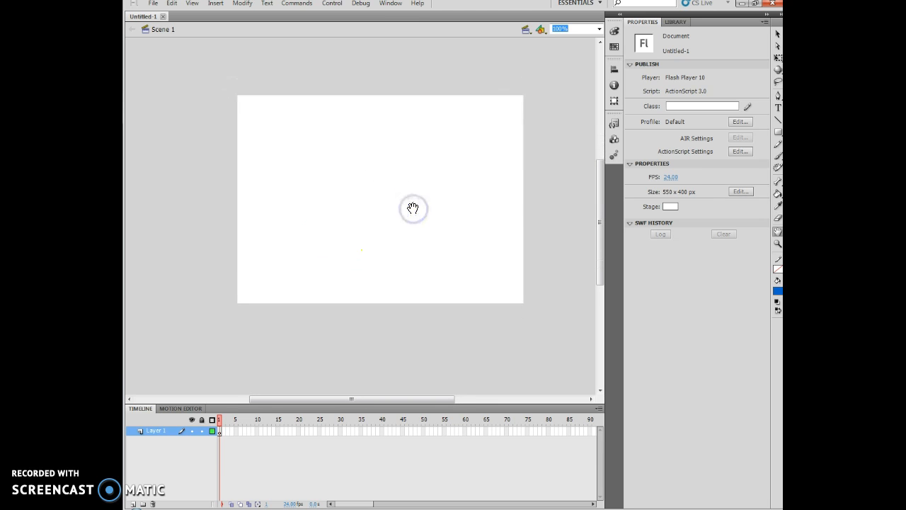
pyautogui.moveTo(242, 21)
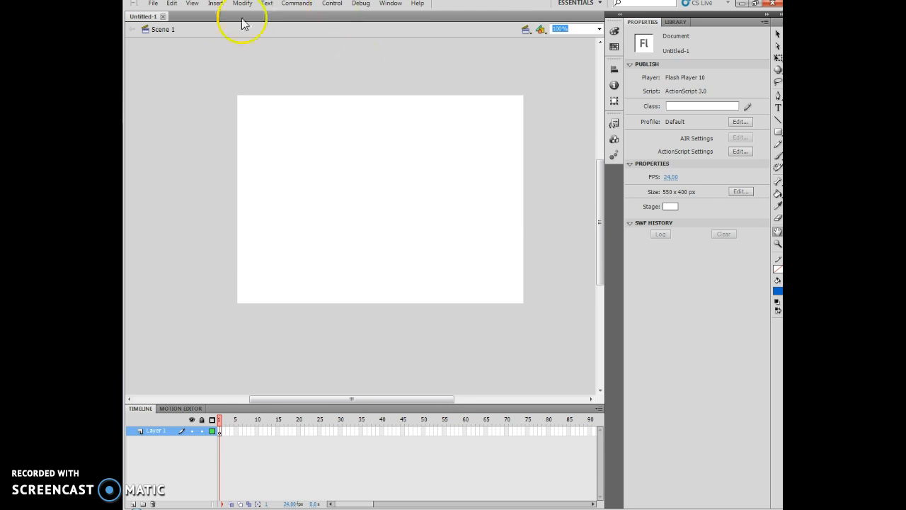
pyautogui.click(192, 4)
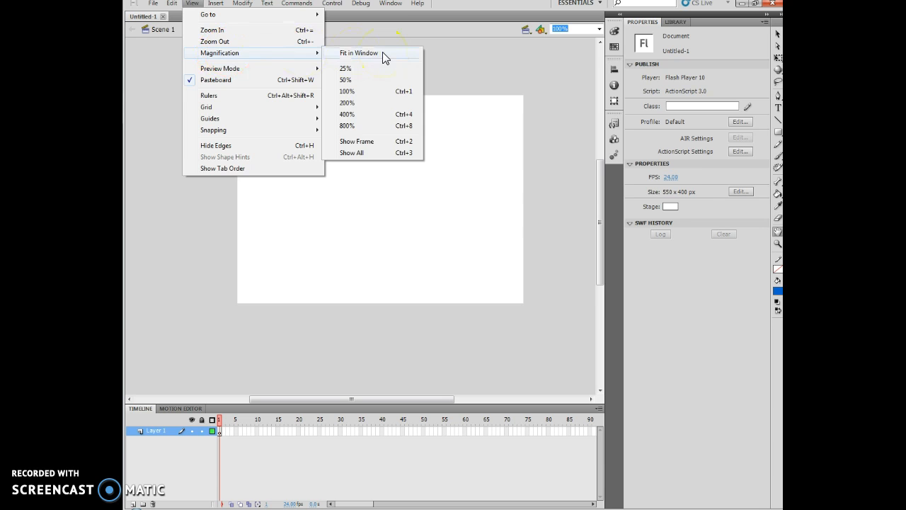
pyautogui.moveTo(219, 41)
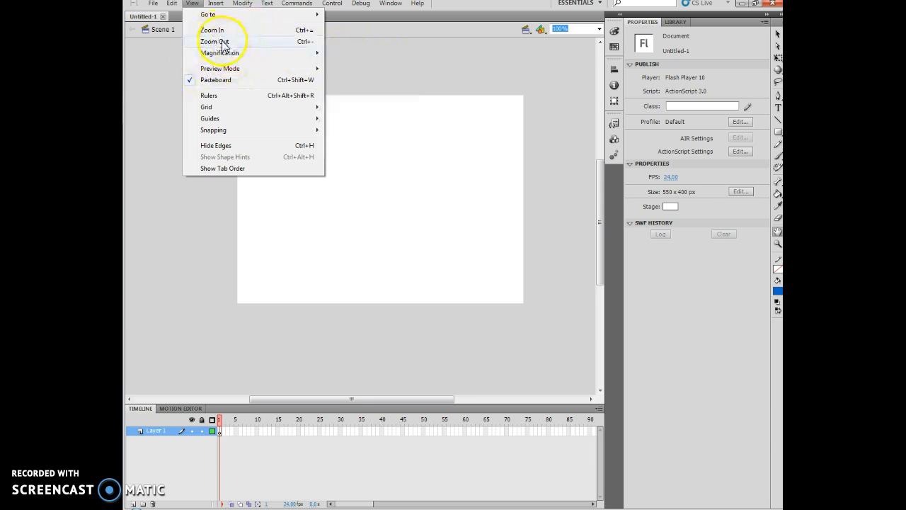
pyautogui.click(213, 41)
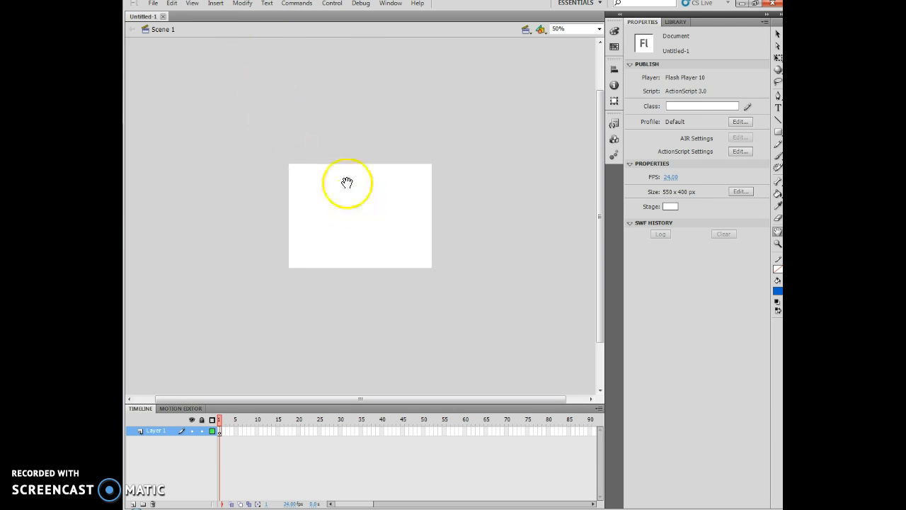
pyautogui.click(192, 3)
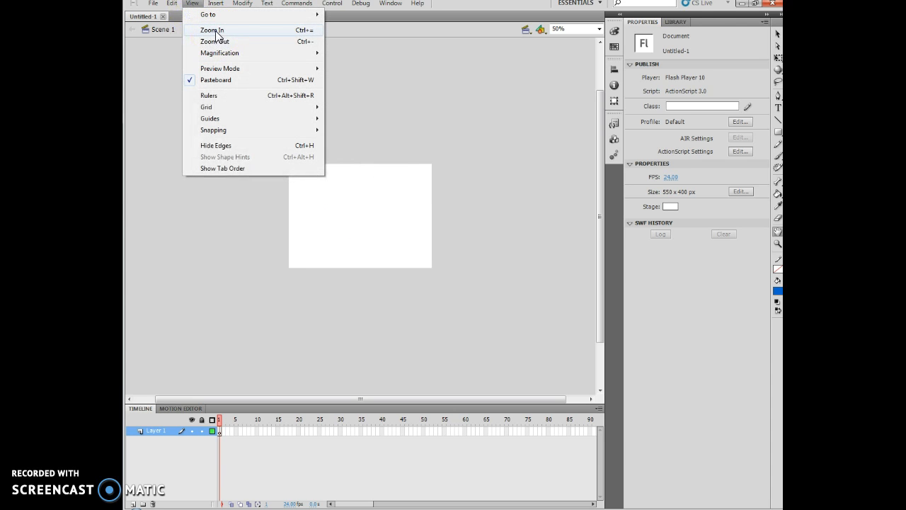
pyautogui.click(211, 30)
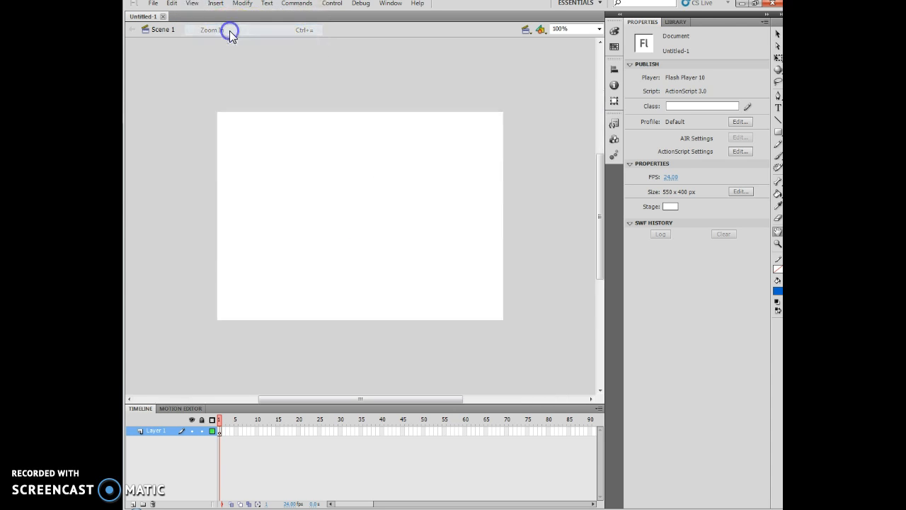
# Set the stage magnification to 50%
pyautogui.click(191, 3)
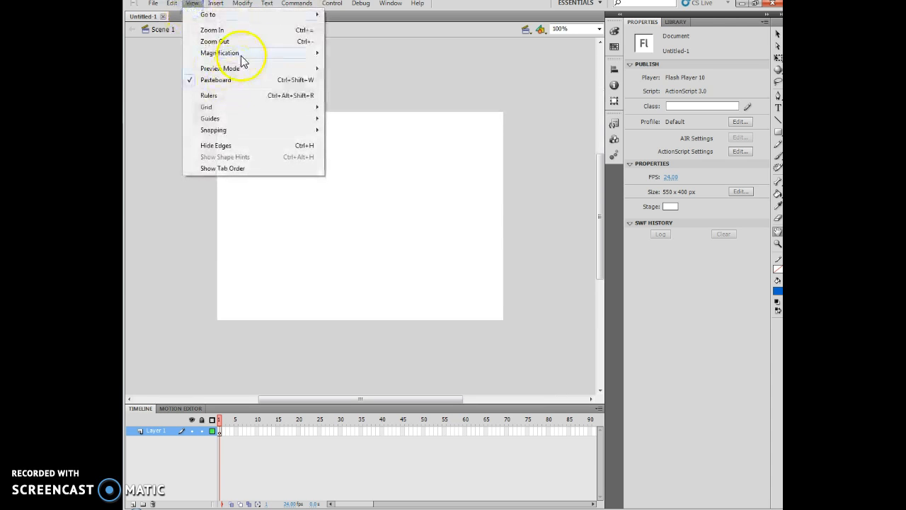
pyautogui.click(219, 53)
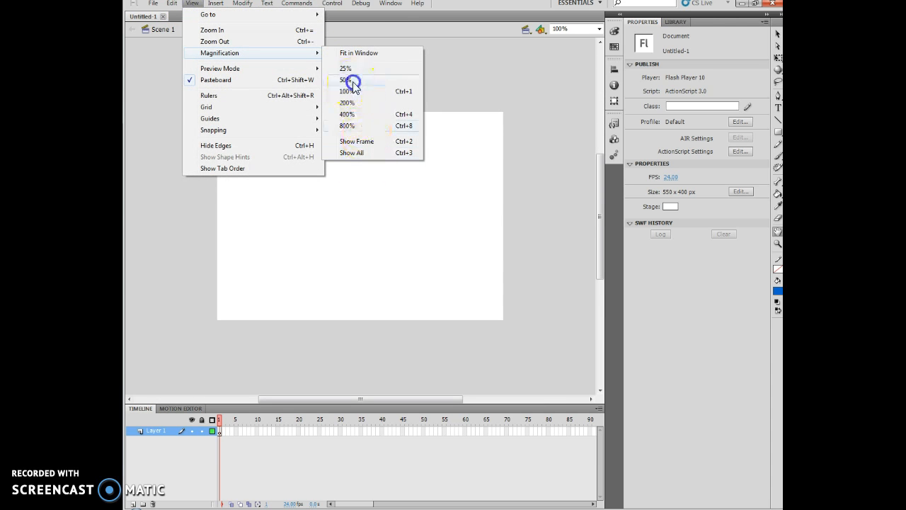
pyautogui.click(346, 80)
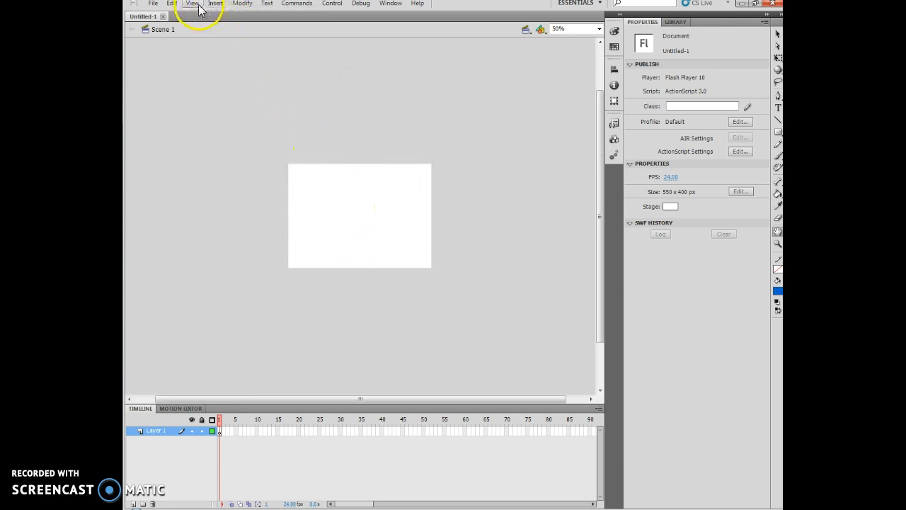
pyautogui.click(192, 4)
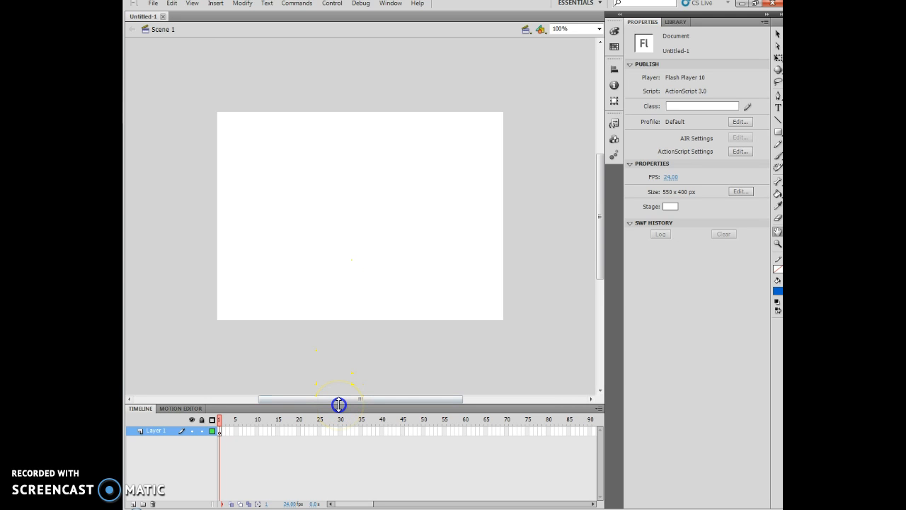
pyautogui.moveTo(338, 404); pyautogui.dragTo(352, 204)
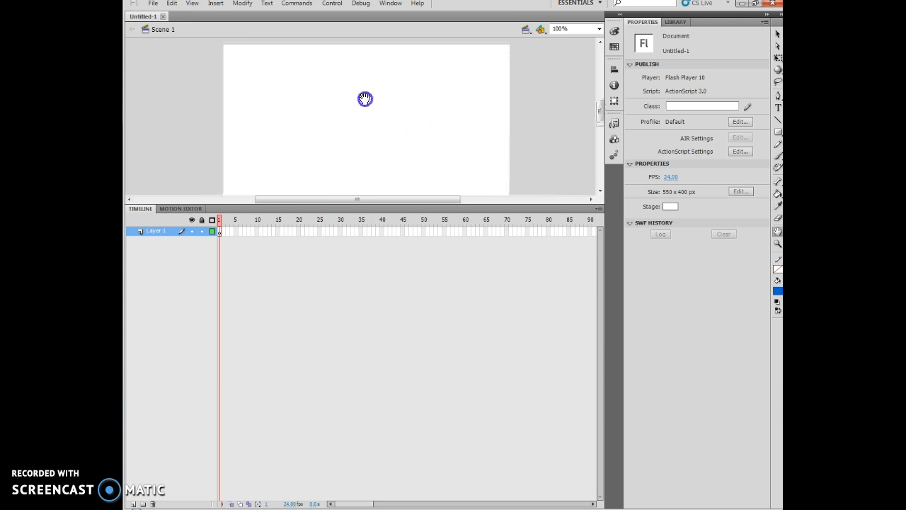
pyautogui.click(192, 4)
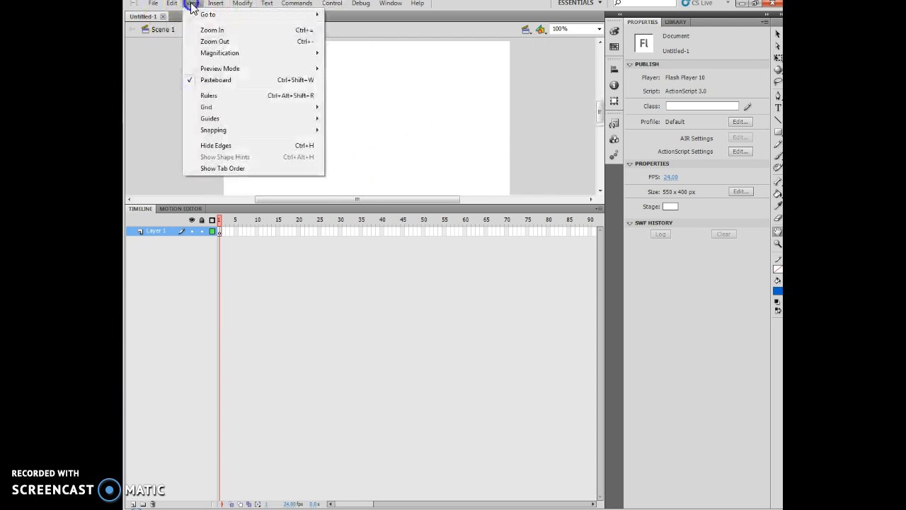
pyautogui.moveTo(230, 61)
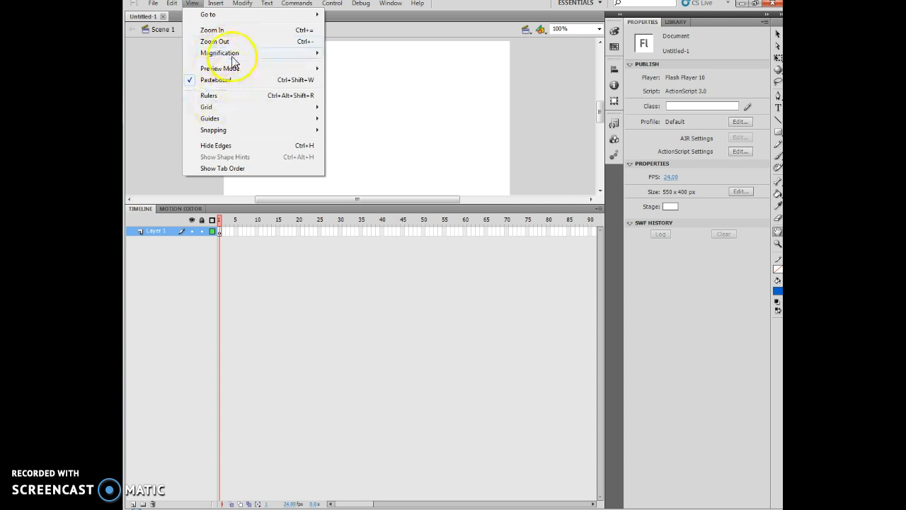
pyautogui.click(215, 41)
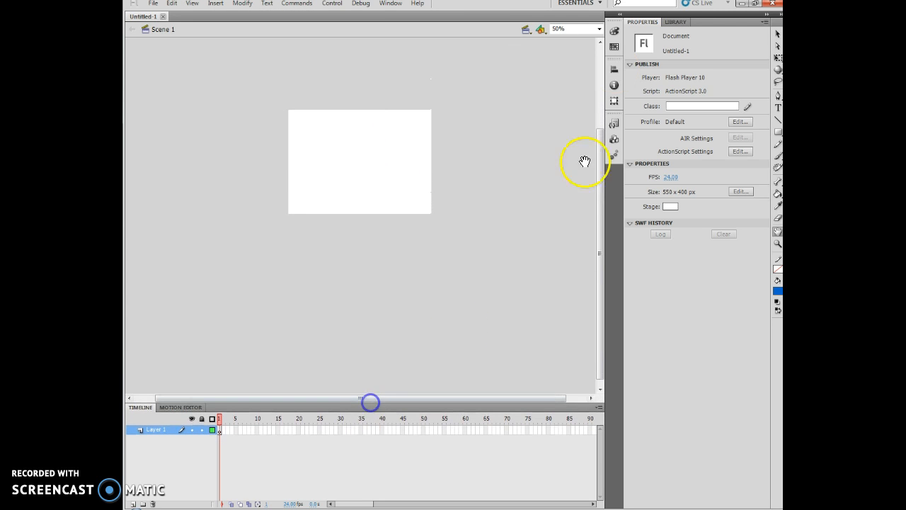
pyautogui.click(192, 4)
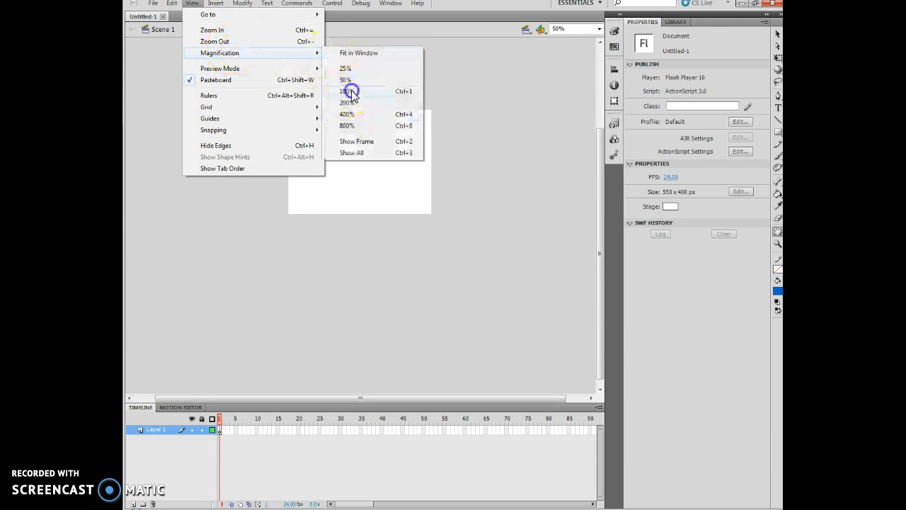
pyautogui.click(347, 91)
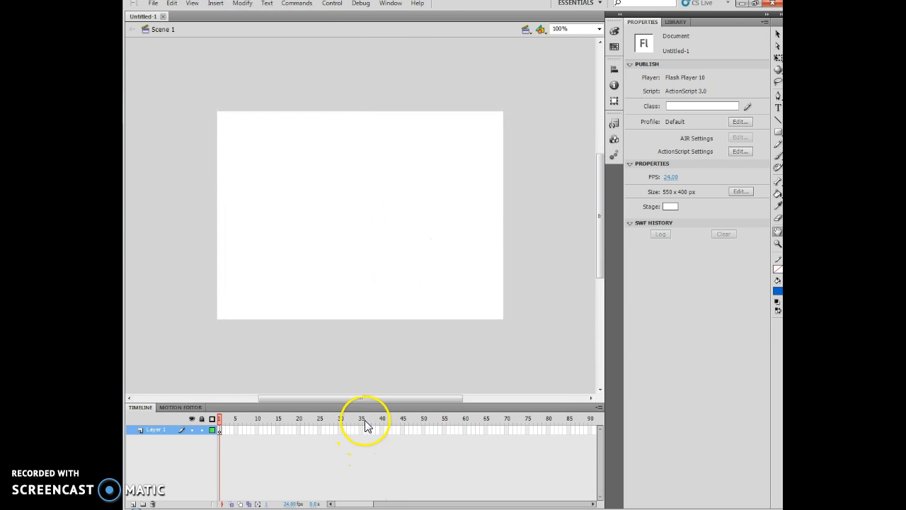
pyautogui.moveTo(377, 357)
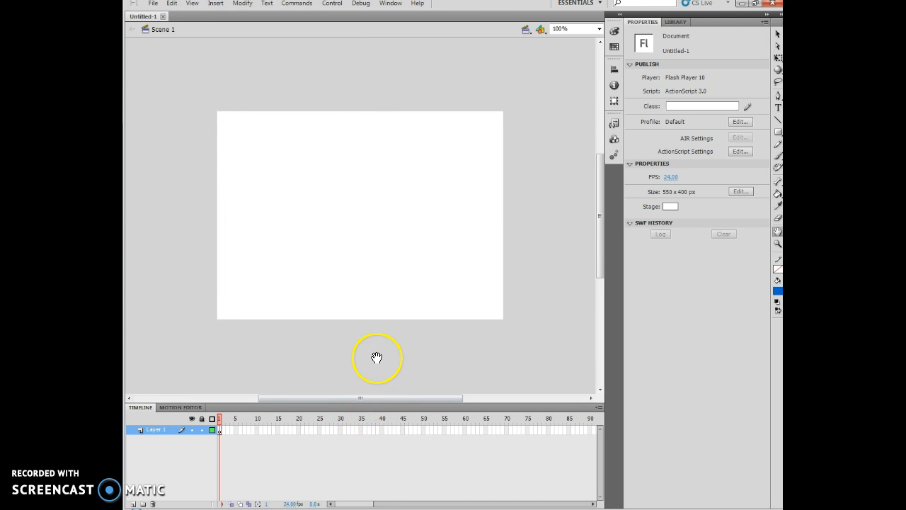
pyautogui.moveTo(383, 360)
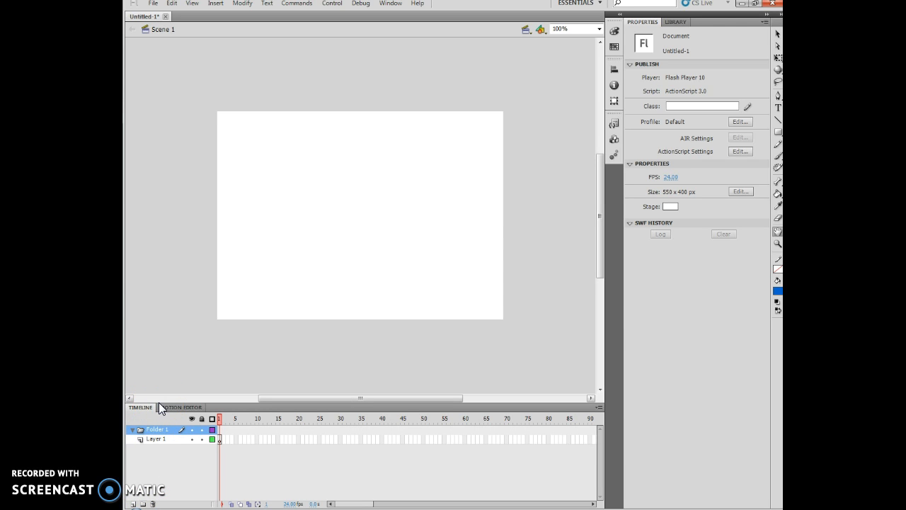
# Add the layer folder Folder 1 holding Layer 1 using the timeline's New Folder button
pyautogui.click(272, 421)
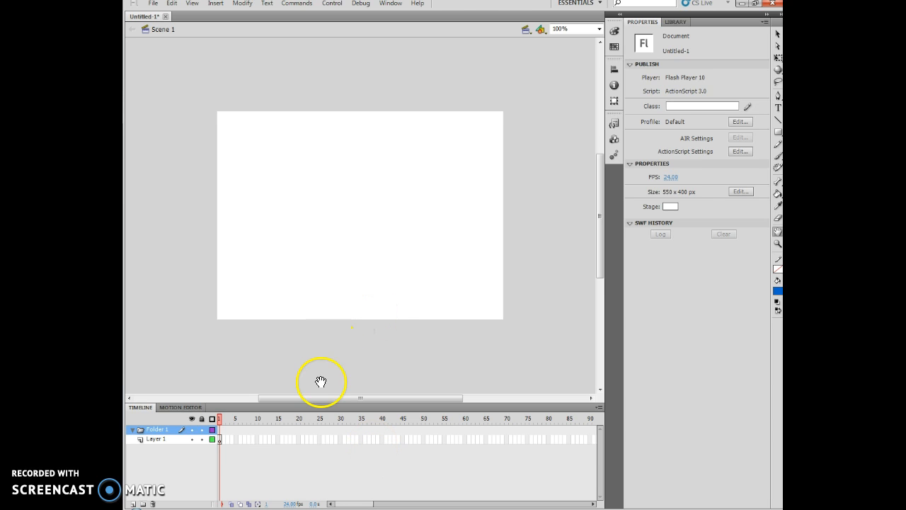
pyautogui.moveTo(626, 499)
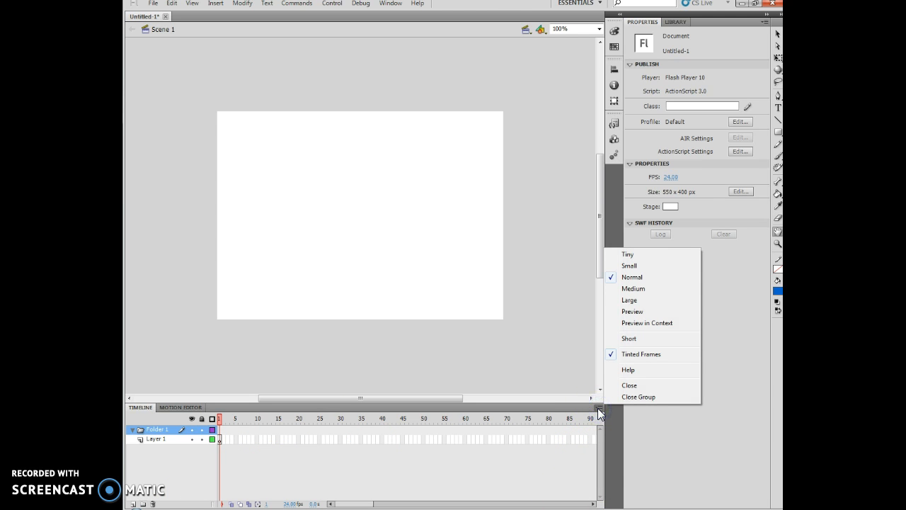
pyautogui.moveTo(641, 206)
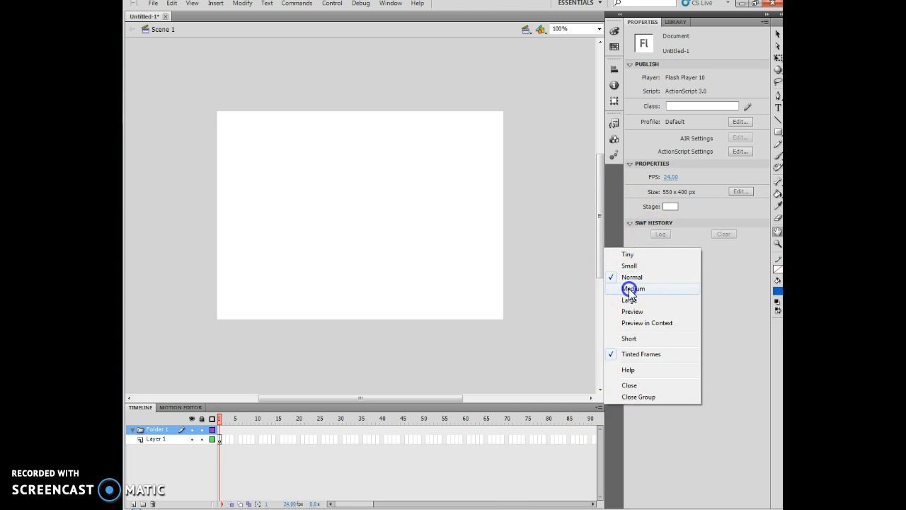
# Switch the timeline frame size to Large, then back to Normal
pyautogui.click(632, 288)
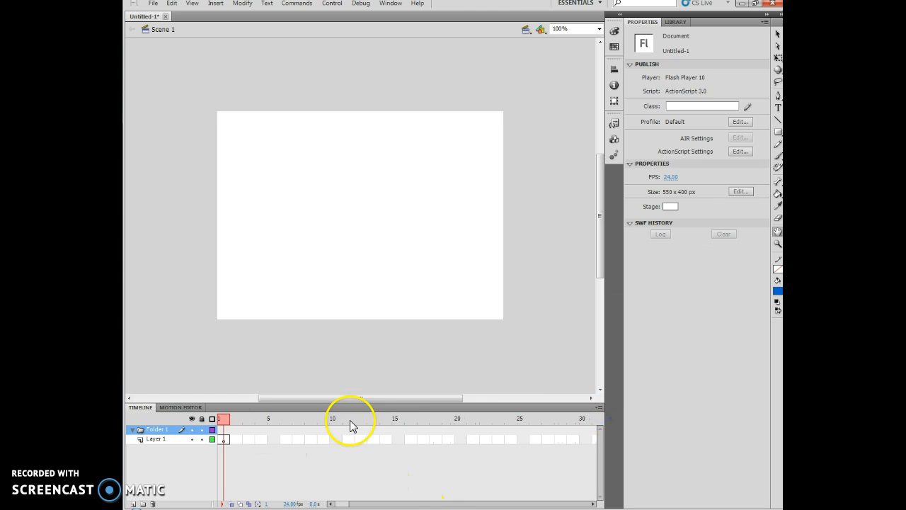
pyautogui.click(596, 407)
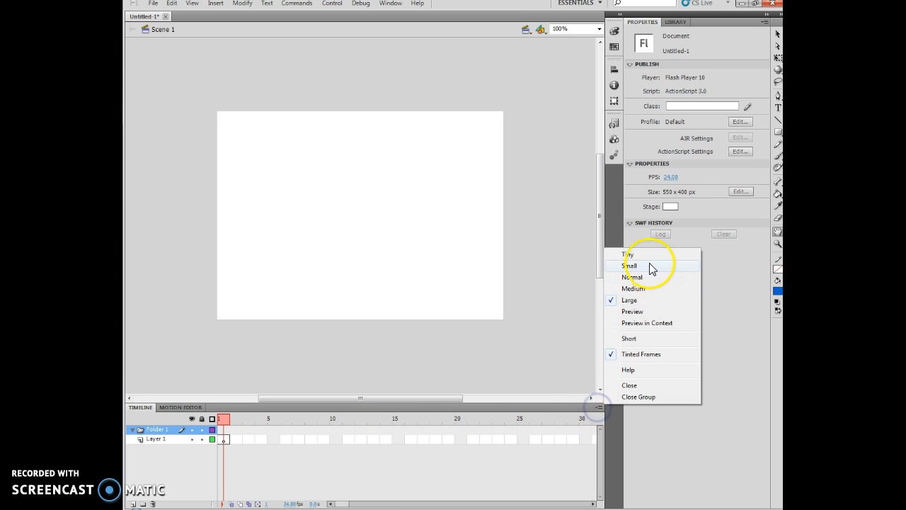
pyautogui.click(629, 265)
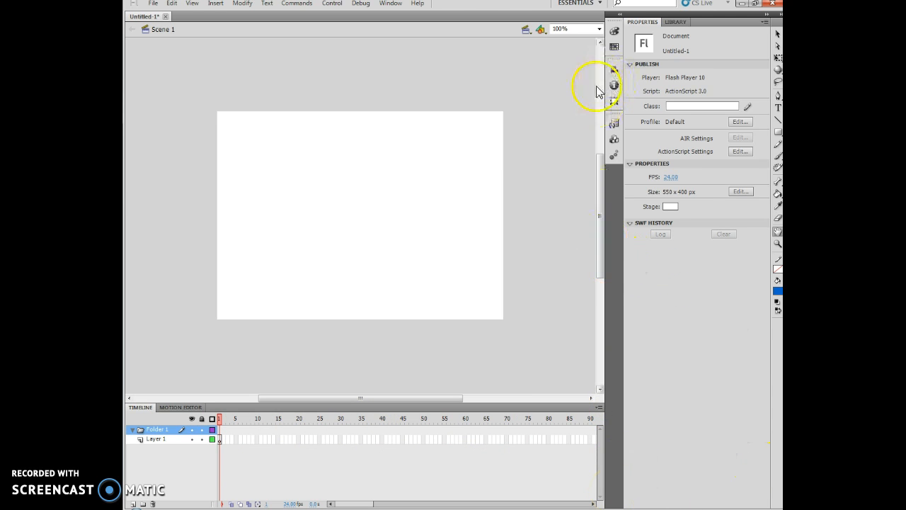
# Reset the Essentials workspace from the workspace switcher menu
pyautogui.click(577, 2)
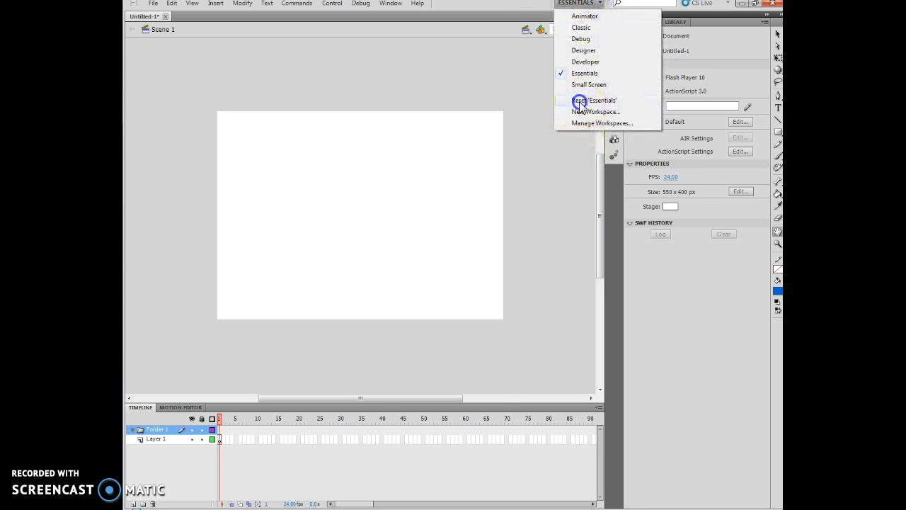
pyautogui.click(595, 100)
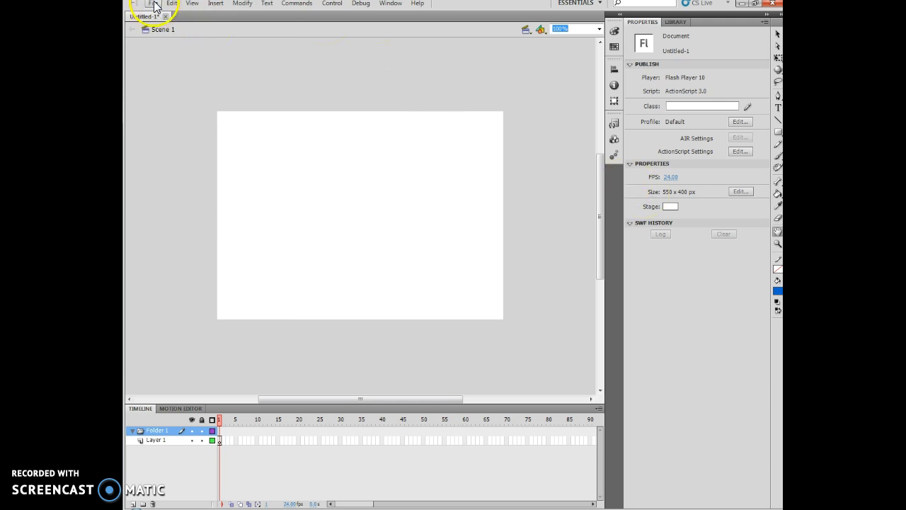
# Open the Save As dialog for Untitled-1 from the File menu and expand the Save in field
pyautogui.click(153, 3)
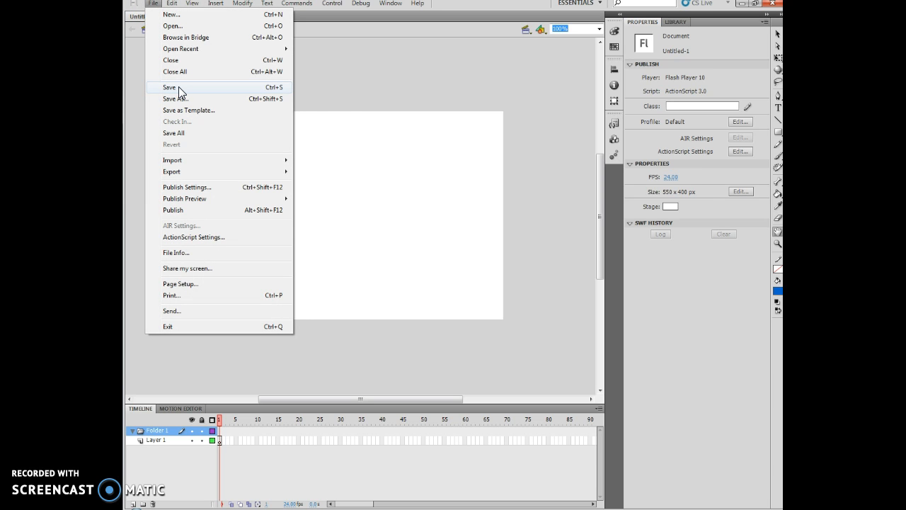
pyautogui.click(169, 87)
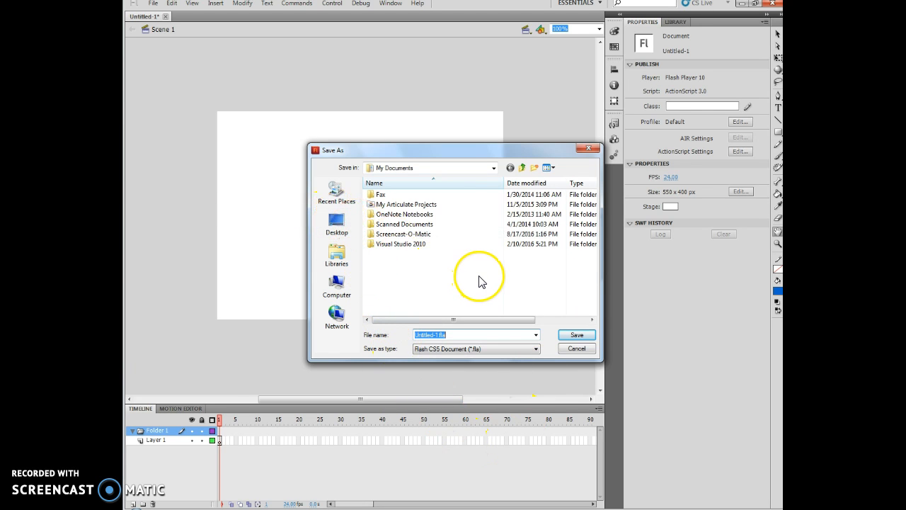
pyautogui.click(494, 167)
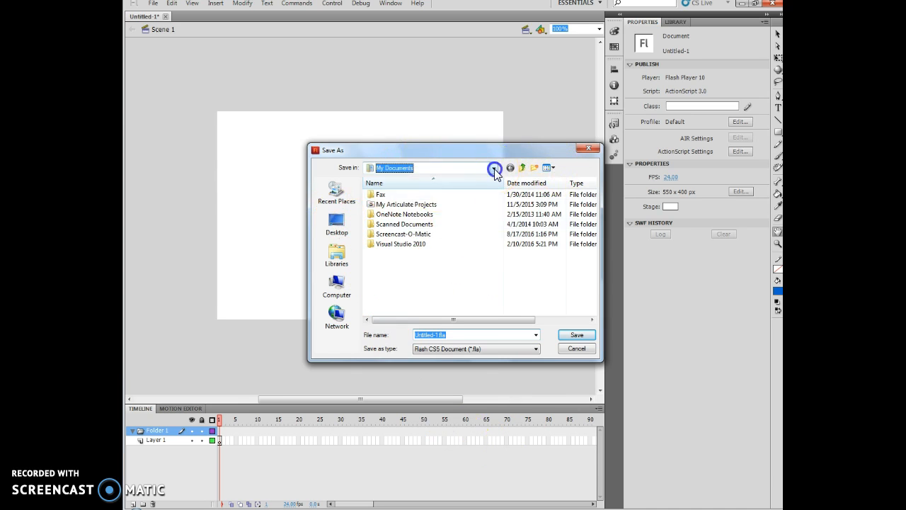
pyautogui.click(494, 168)
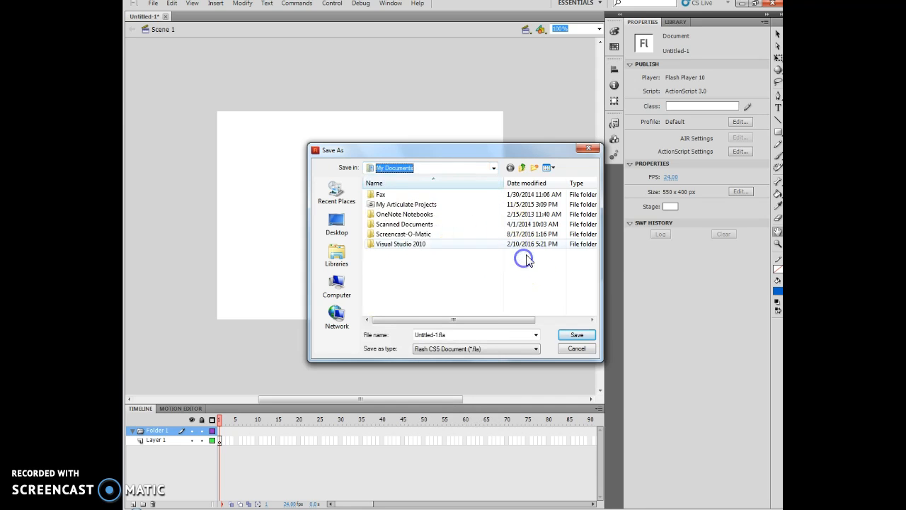
# Create a folder named Animation on the H: home drive and open it
pyautogui.click(494, 167)
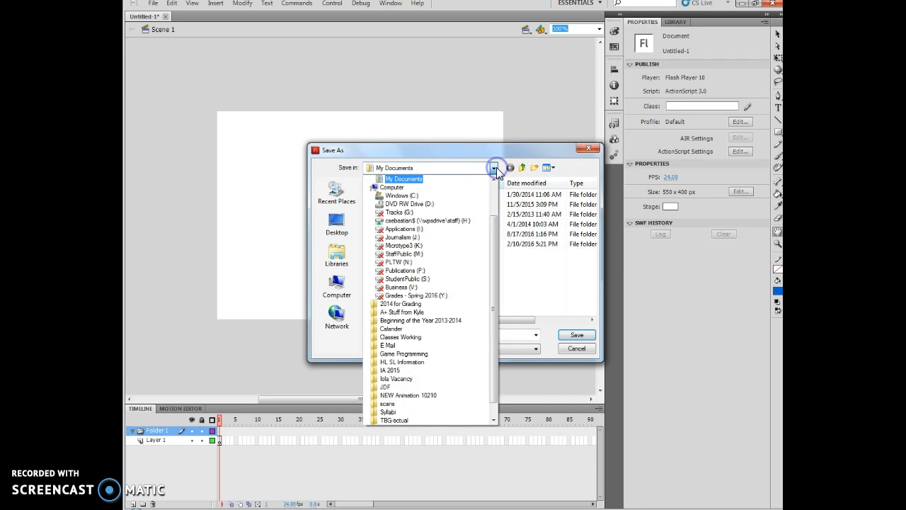
pyautogui.click(425, 221)
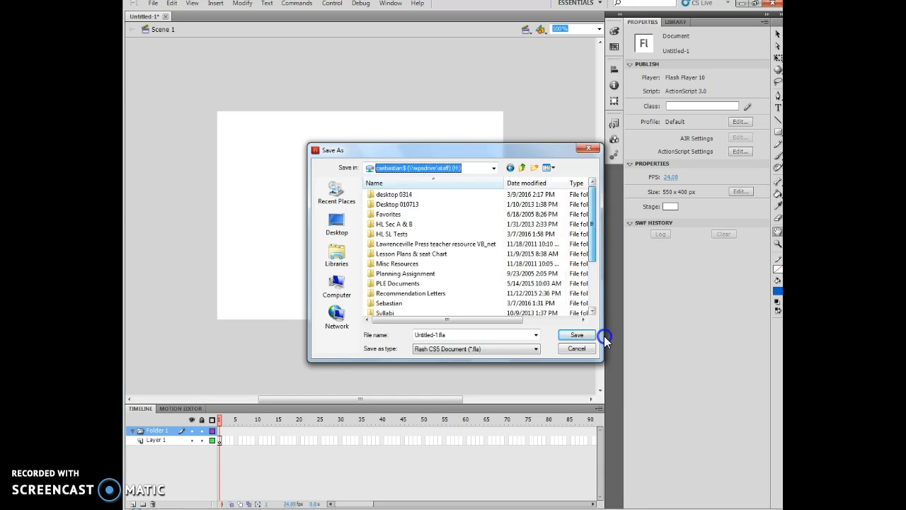
pyautogui.rightClick(422, 311)
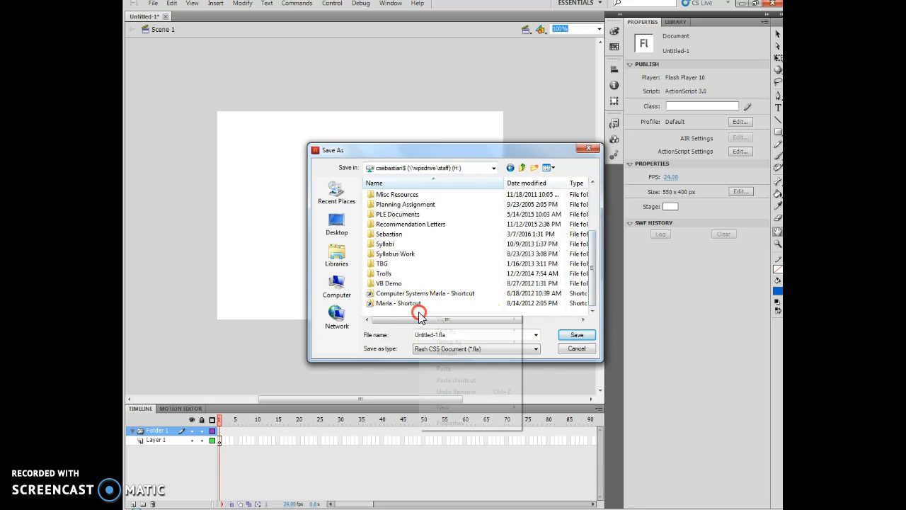
pyautogui.rightClick(419, 314)
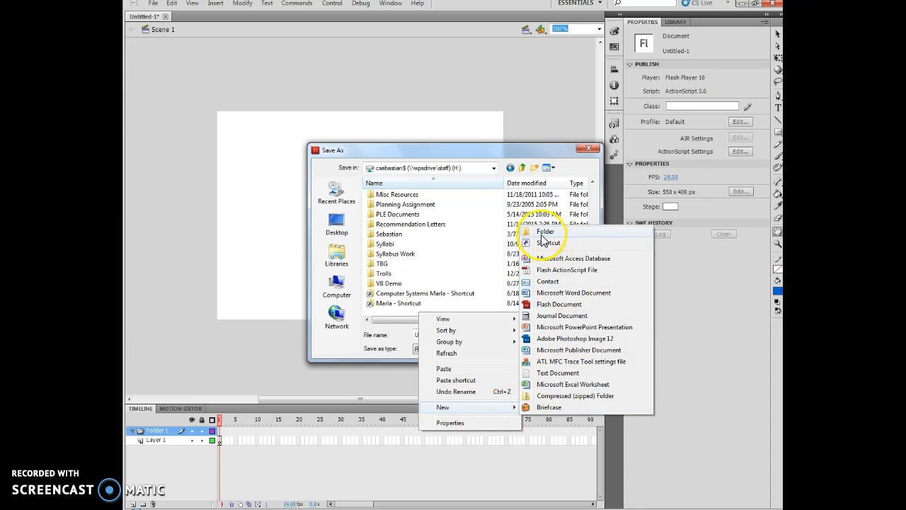
pyautogui.click(546, 231)
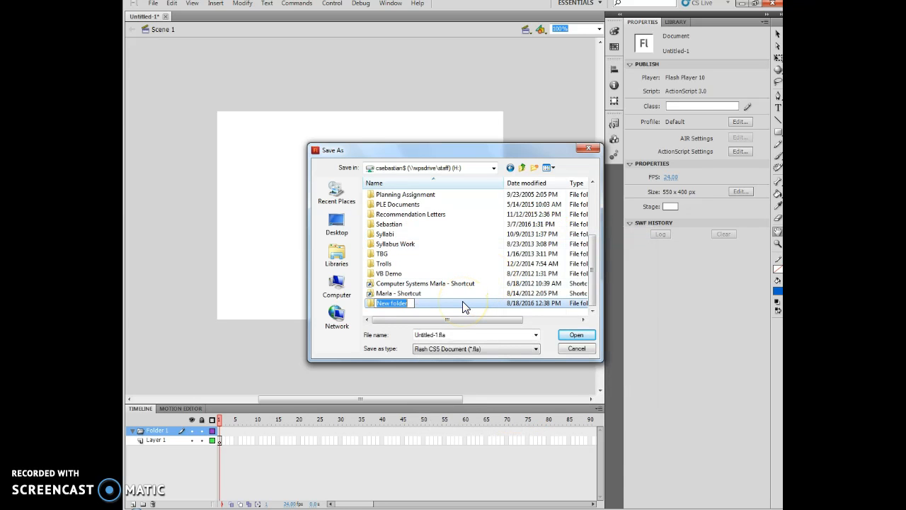
pyautogui.write('Animation')
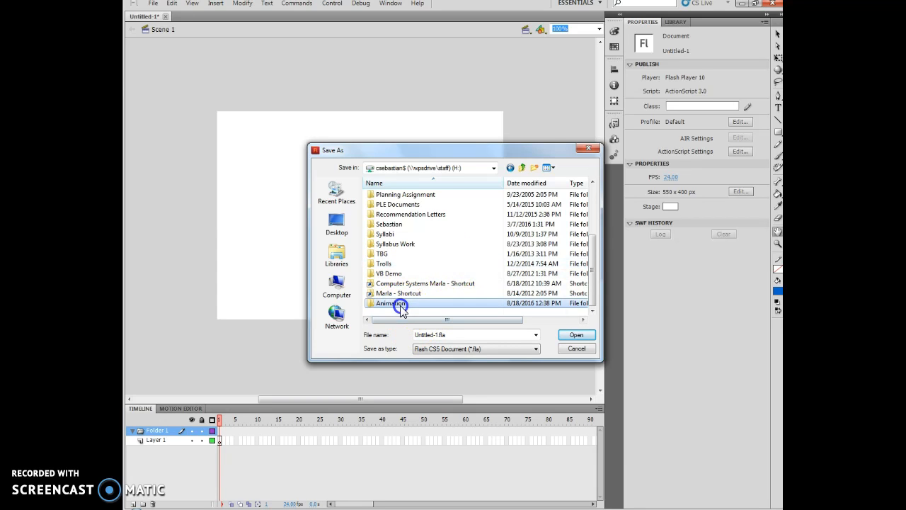
pyautogui.doubleClick(392, 303)
pyautogui.write('Workspace')
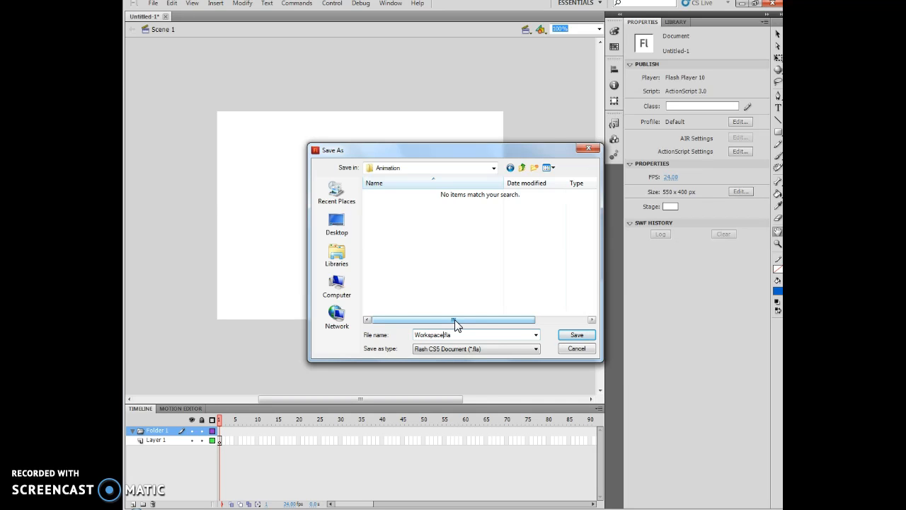
# Save the document as Workspace.fla in the Animation folder
pyautogui.click(576, 334)
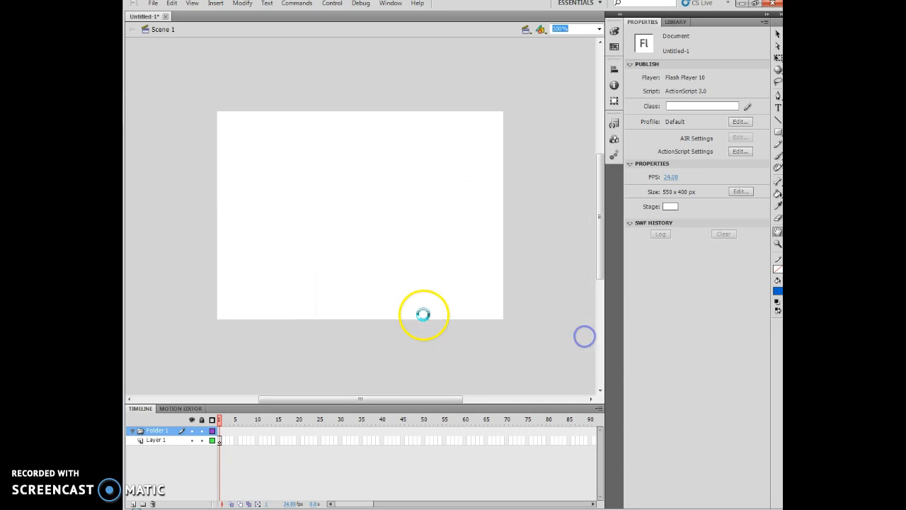